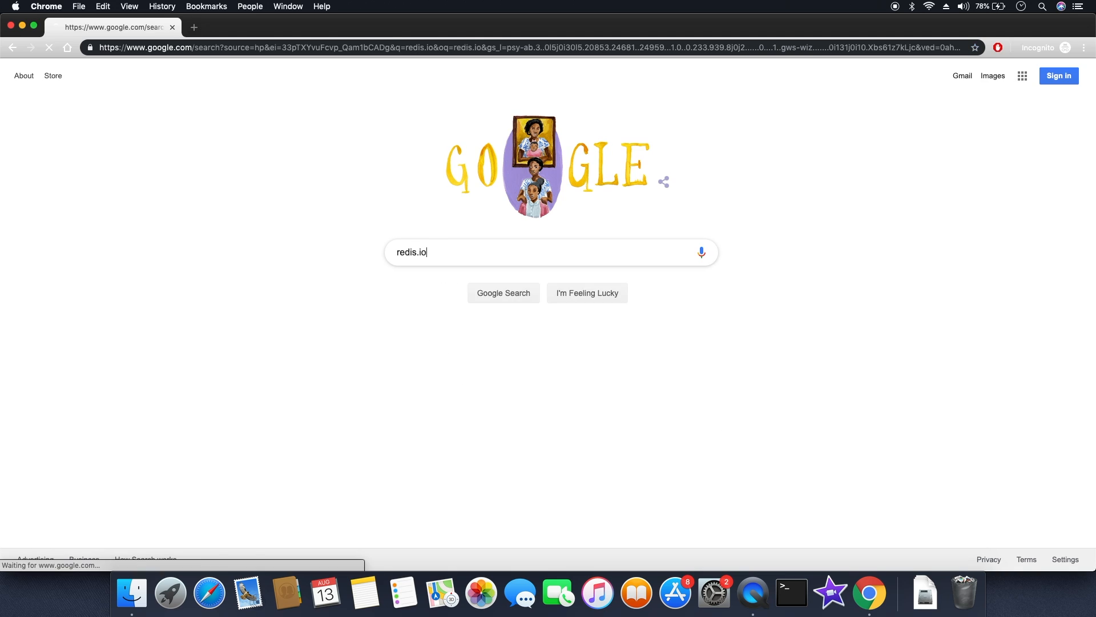
# Step: Run the Google search for redis.io and open the Redis homepage result
pyautogui.click(502, 292)
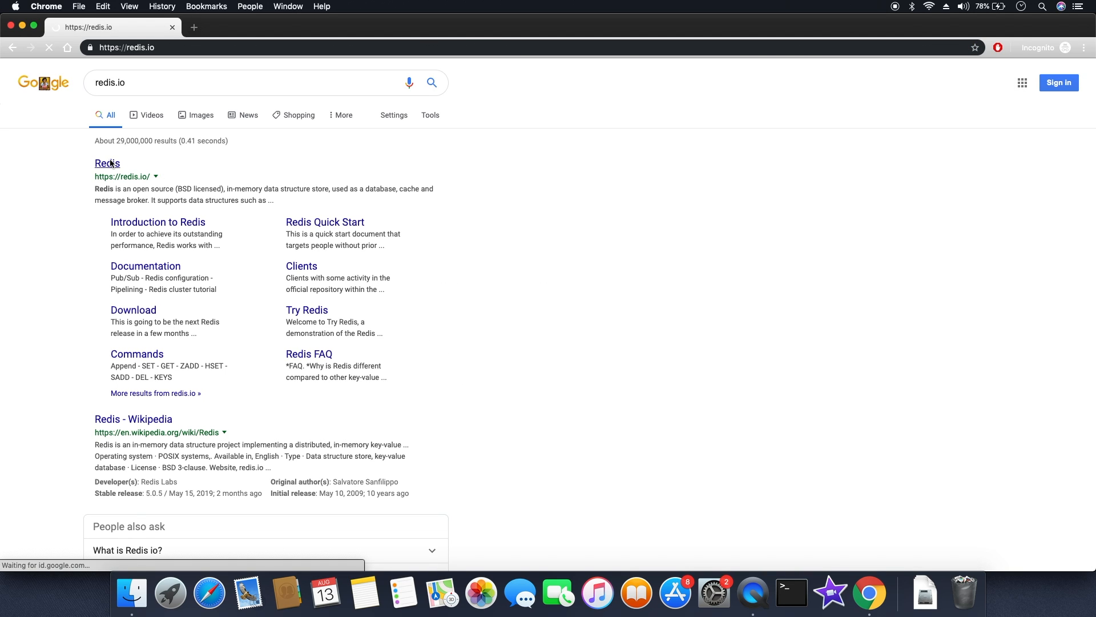
pyautogui.click(107, 162)
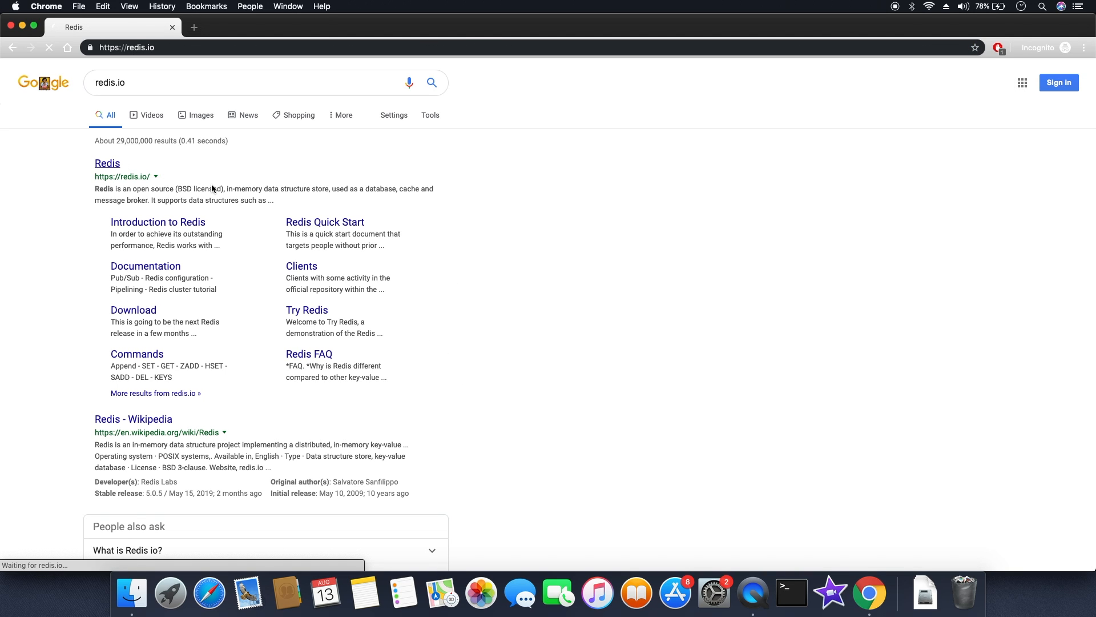
pyautogui.click(107, 163)
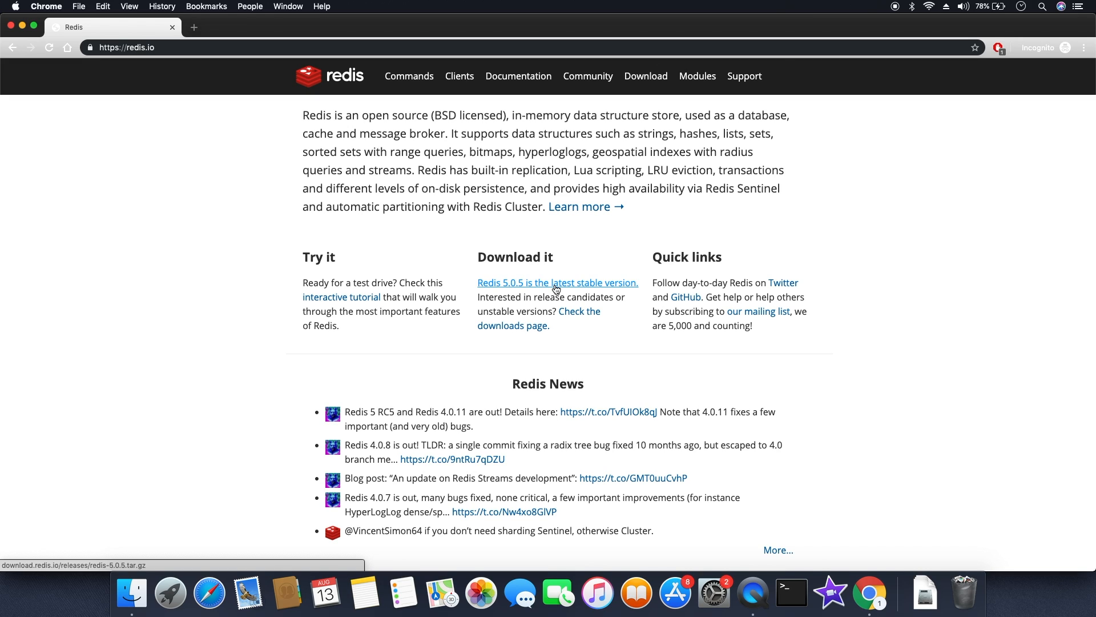
# Step: Download the Redis 5.0.5 stable tarball and save it to Downloads
pyautogui.click(558, 282)
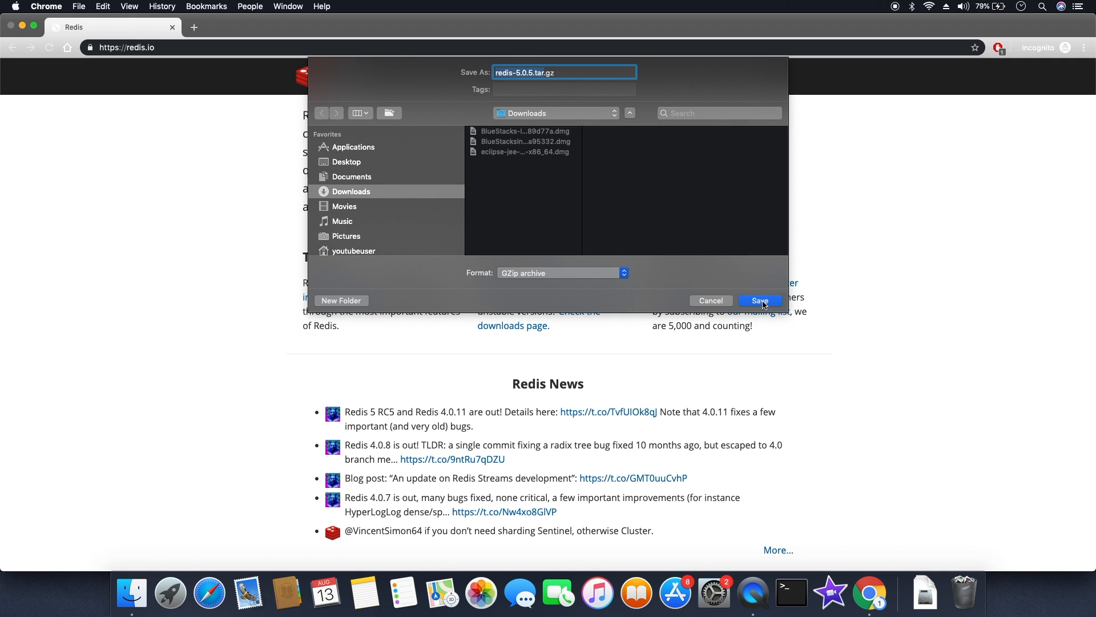
pyautogui.click(760, 301)
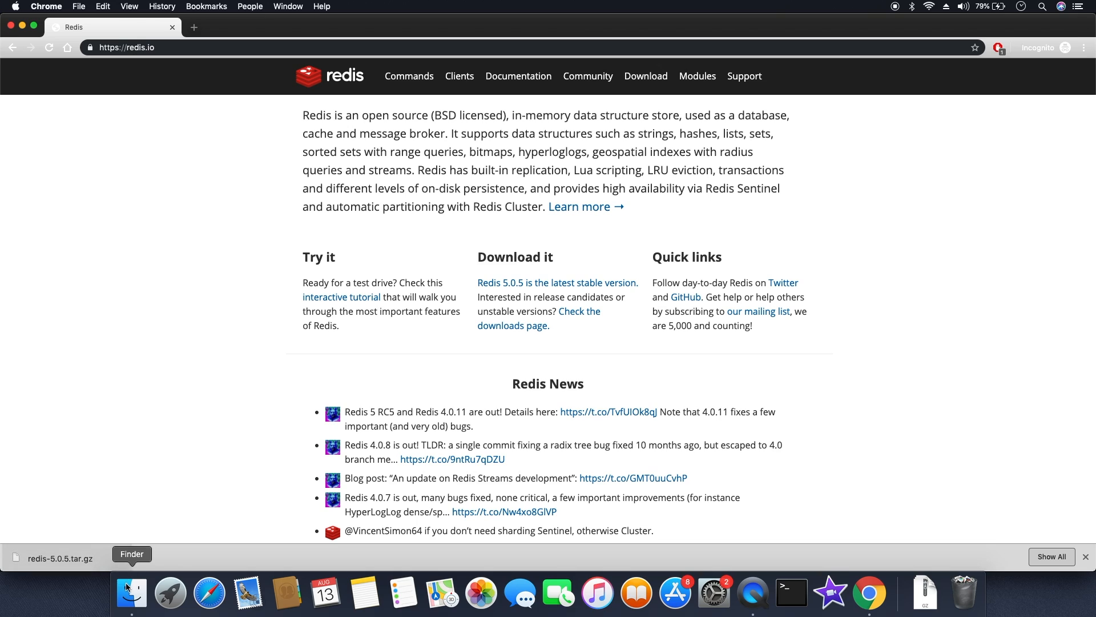
# Step: Extract redis-5.0.5.tar.gz in Finder's Downloads folder into a redis-5.0.5 folder
pyautogui.click(131, 592)
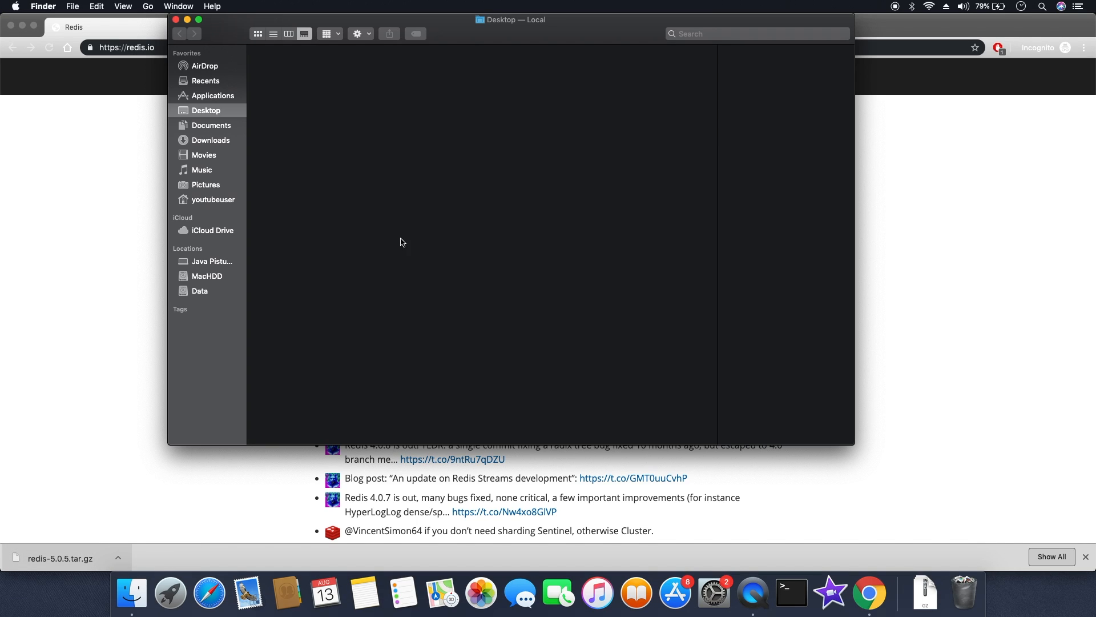
pyautogui.moveTo(230, 134)
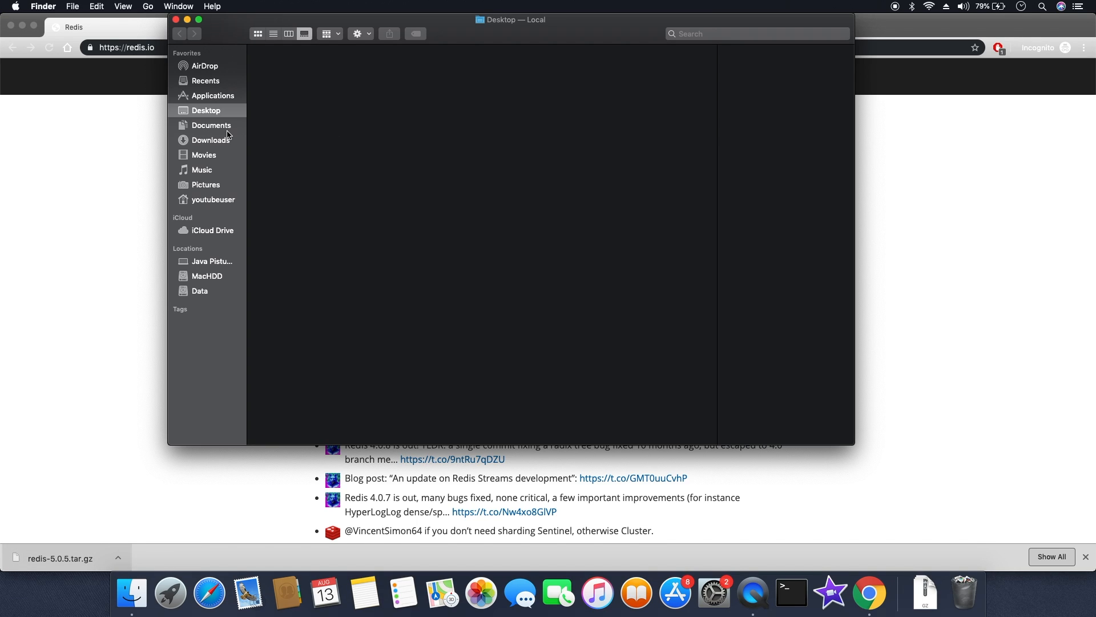
pyautogui.click(211, 139)
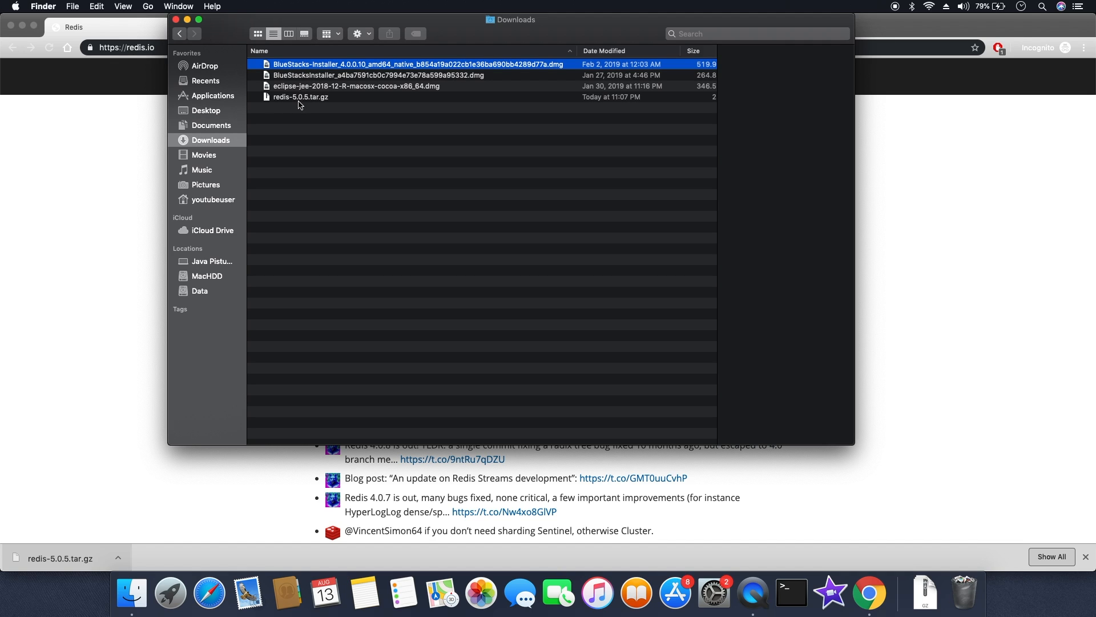
pyautogui.click(301, 96)
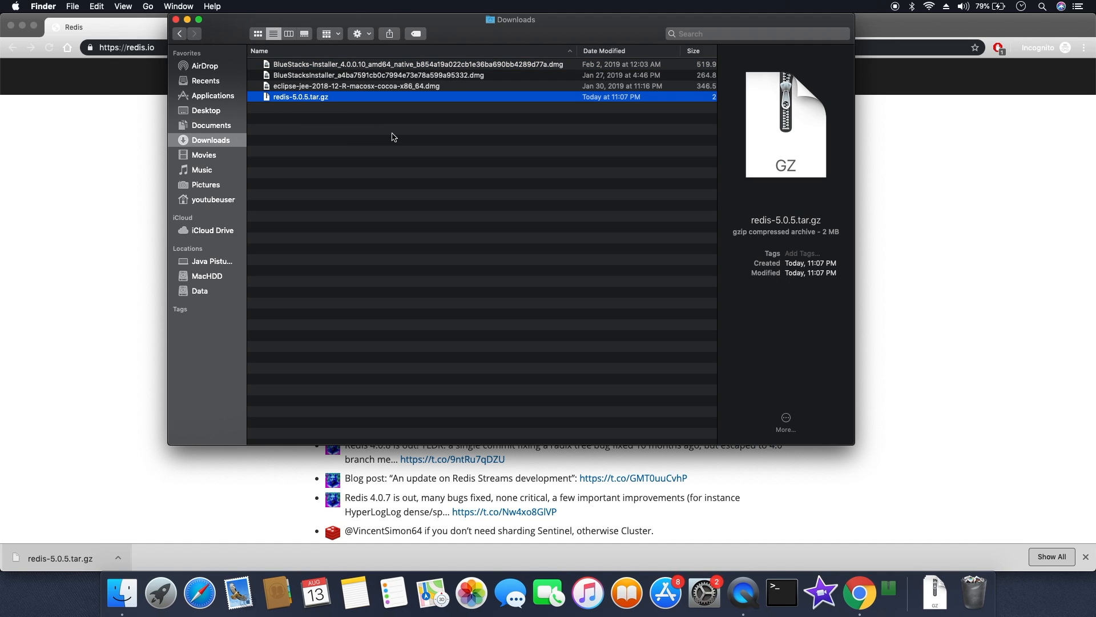
pyautogui.doubleClick(299, 96)
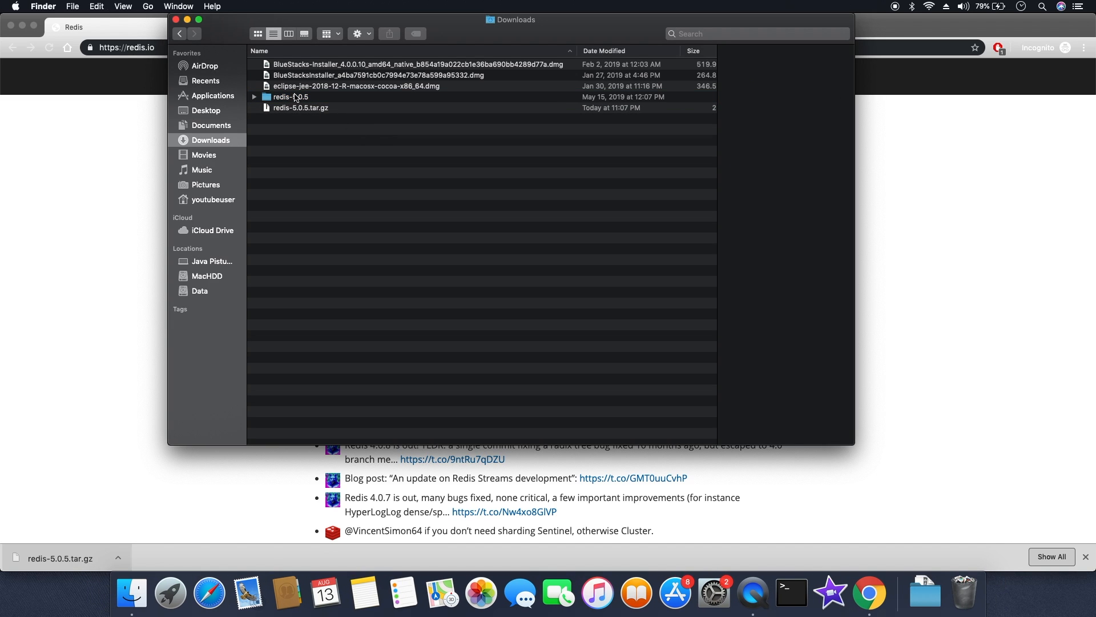
pyautogui.click(290, 96)
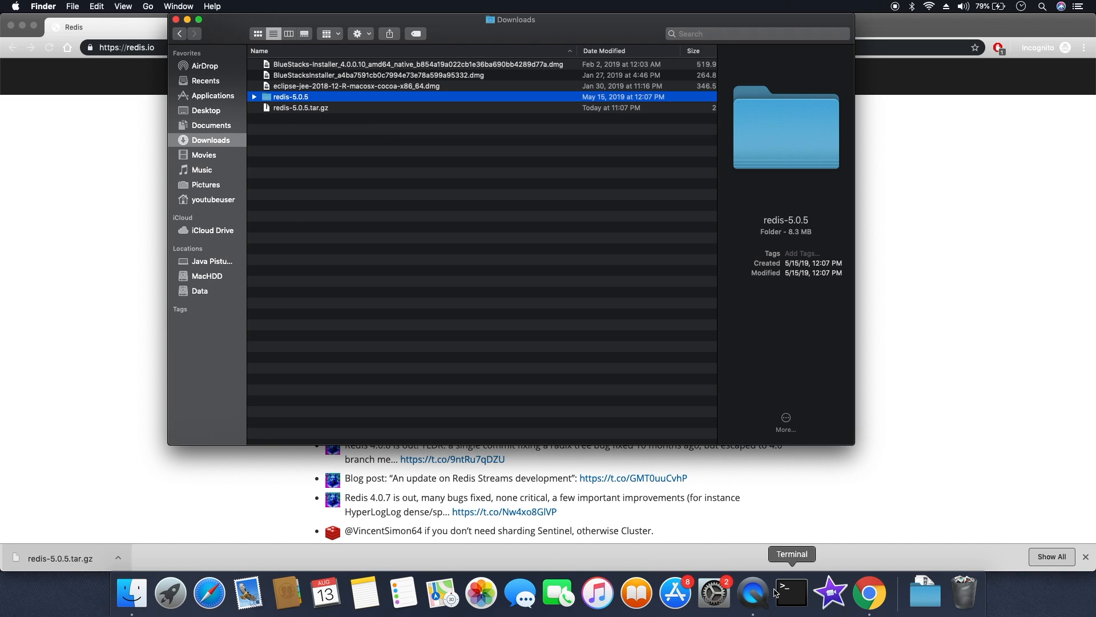
# Step: In a new Terminal, cd into Downloads/redis-5.0.5 and run make
pyautogui.click(791, 593)
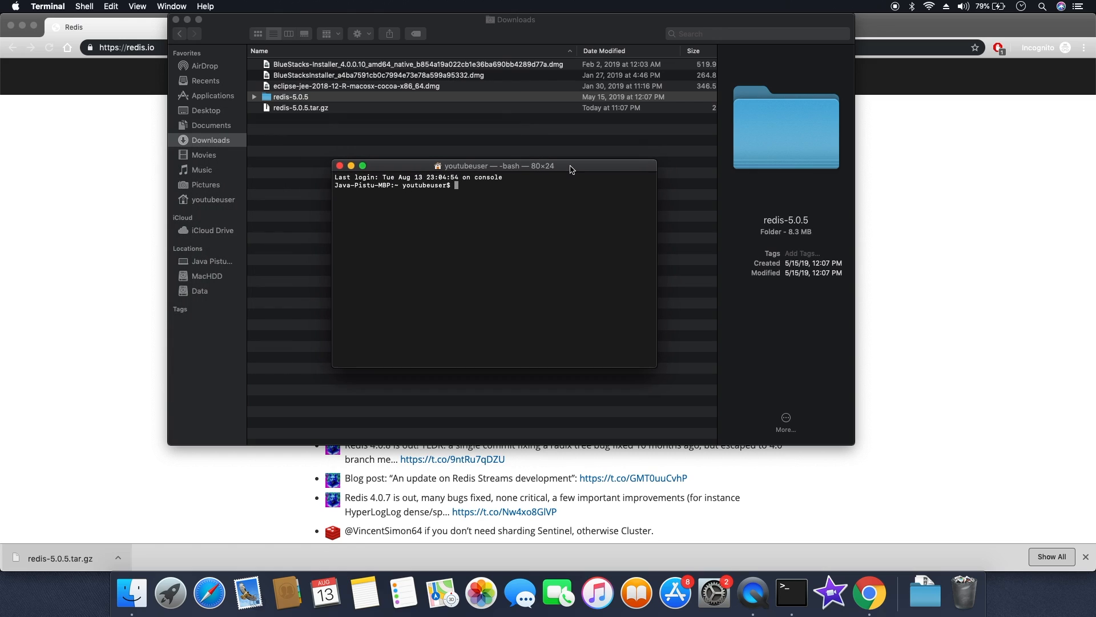
pyautogui.moveTo(536, 222)
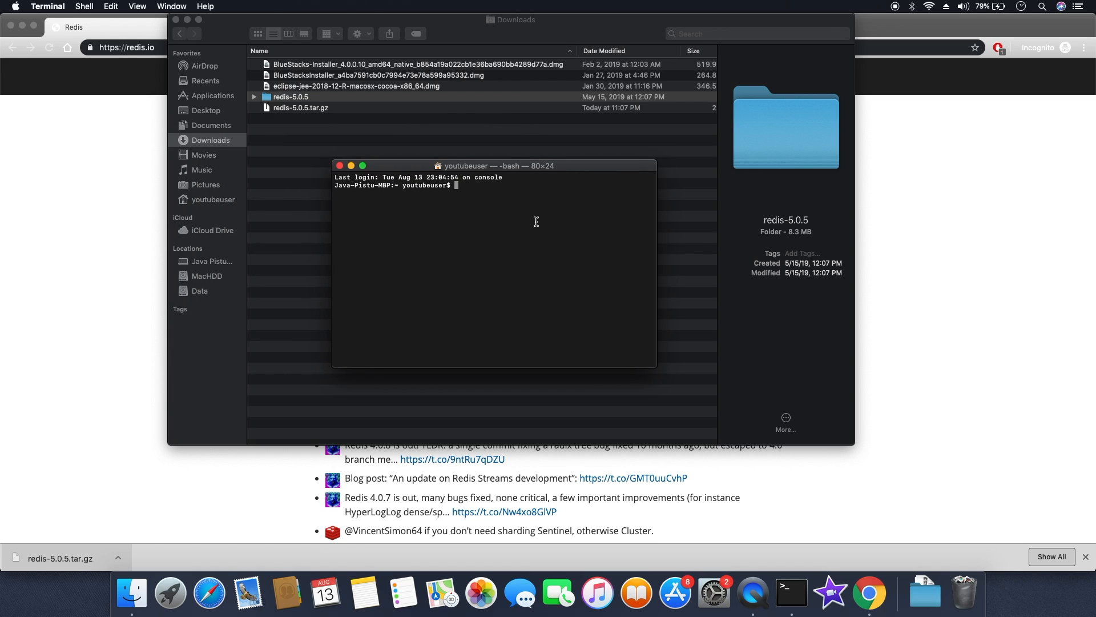
pyautogui.write('cd Downloads/')
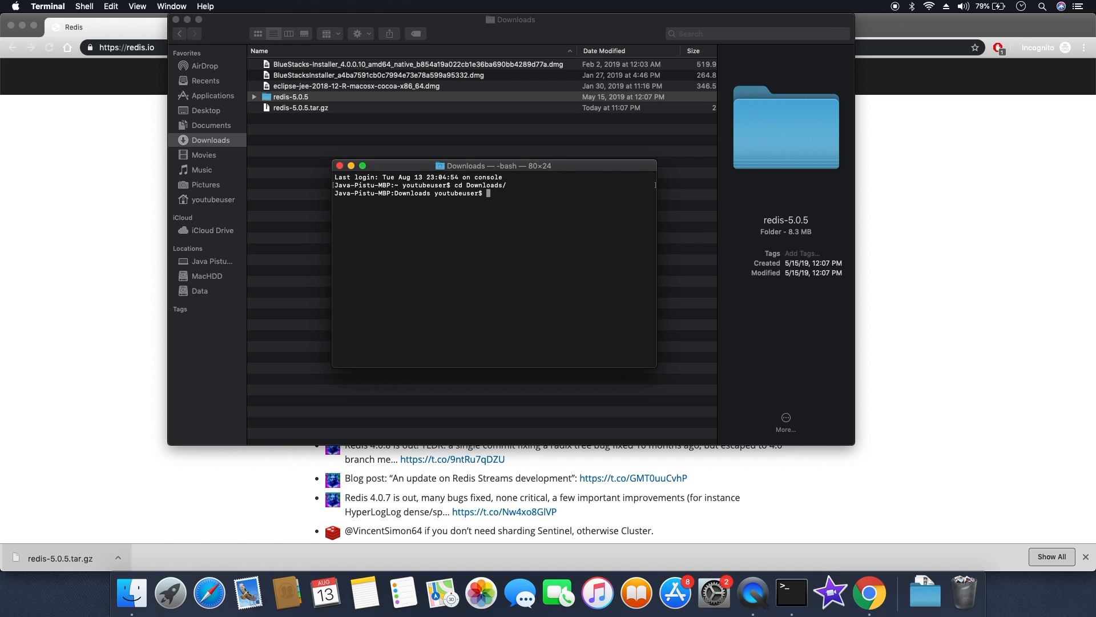
pyautogui.write('cd')
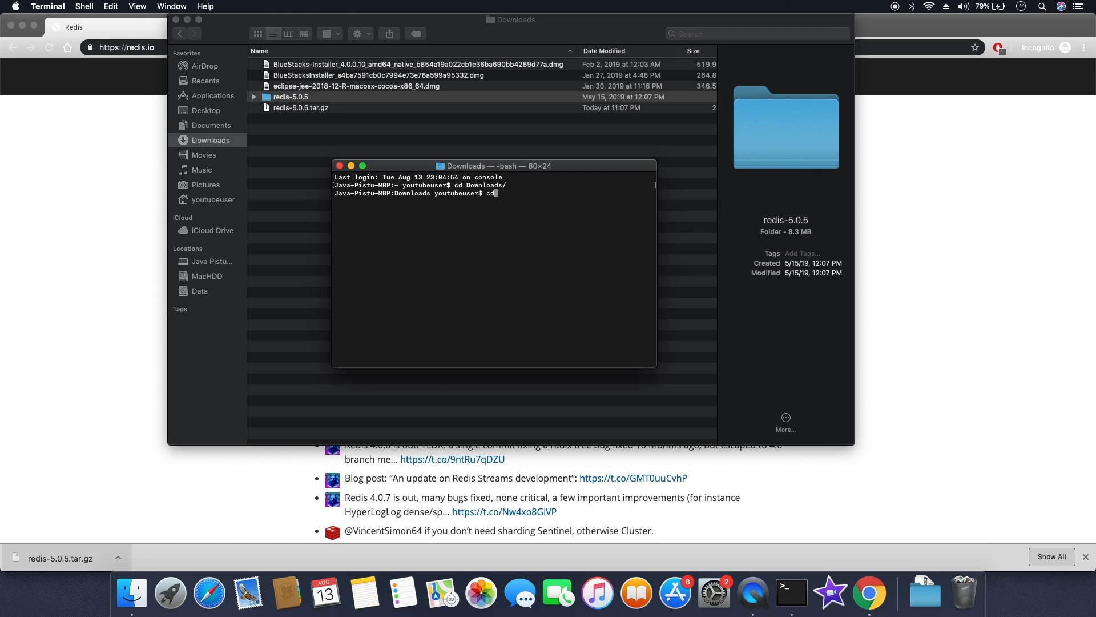
pyautogui.write('redis-5.0.5')
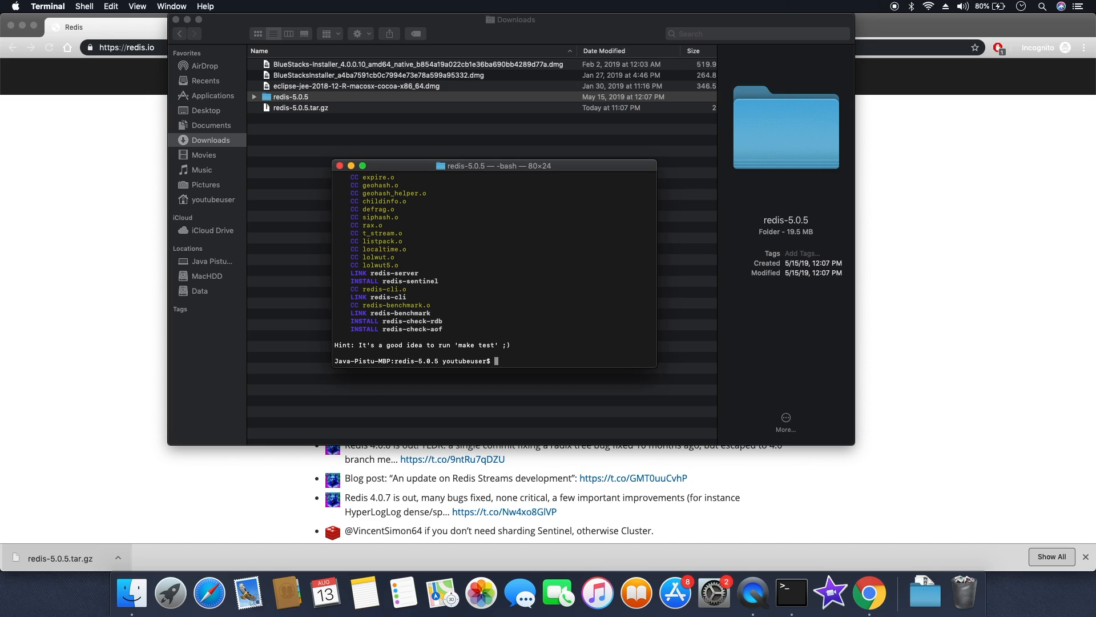
# Step: Launch src/redis-server on port 6379 and maximize the Terminal window
pyautogui.write('src/')
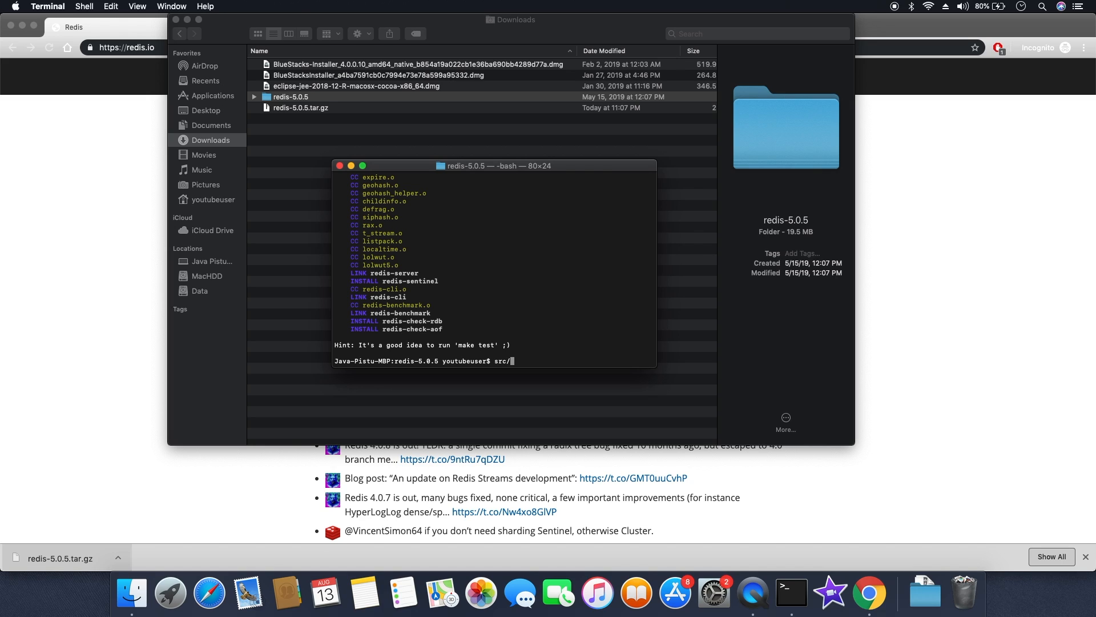
pyautogui.write('redis-server')
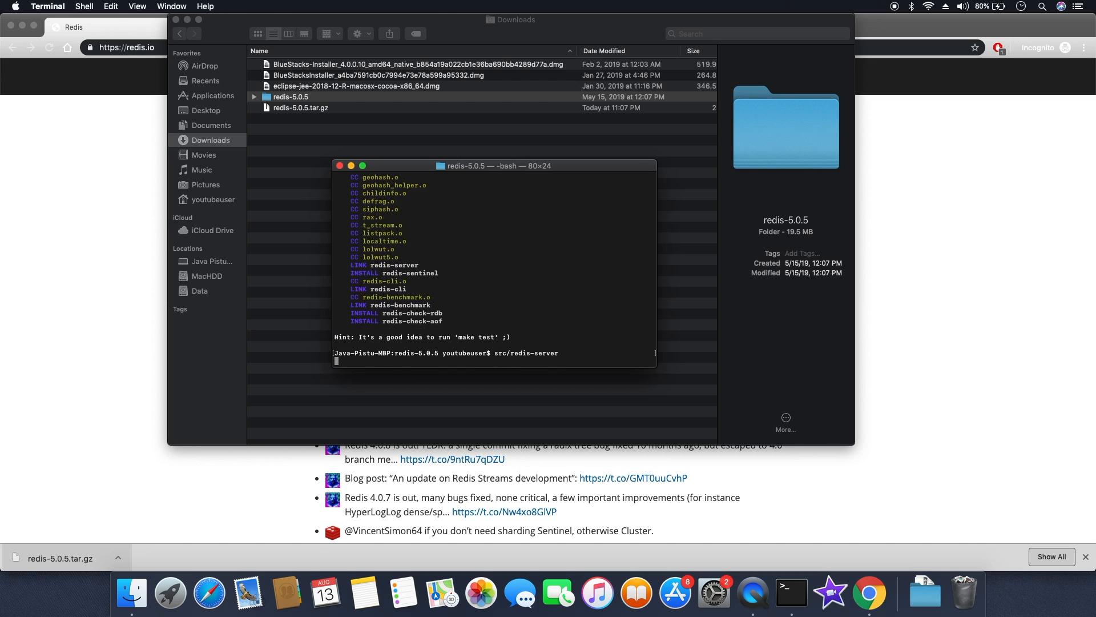
pyautogui.press('Return')
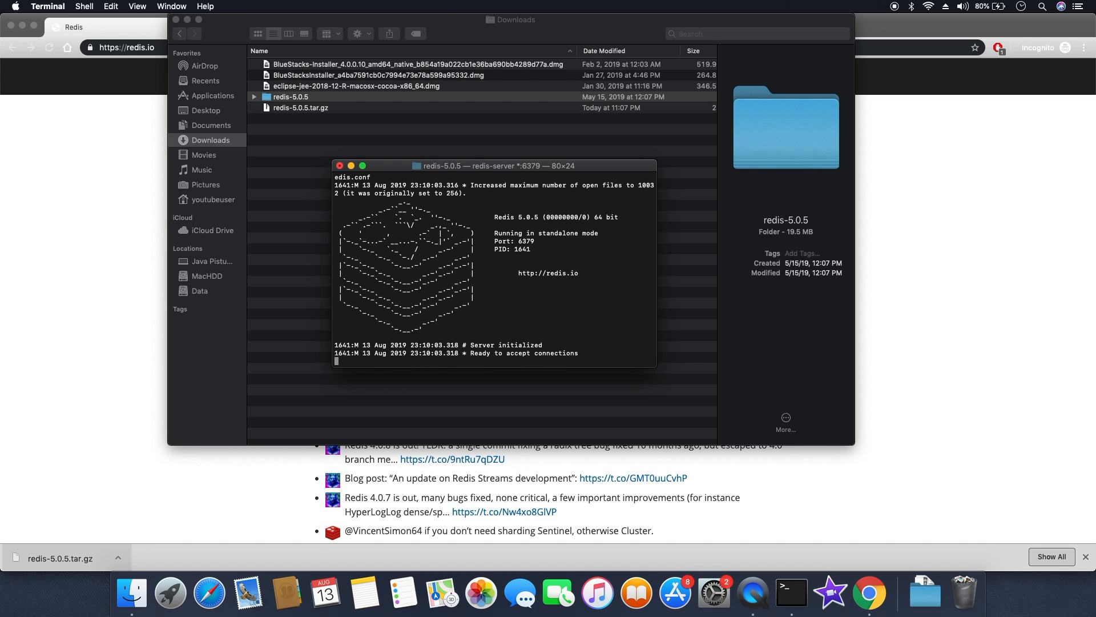
pyautogui.moveTo(474, 143)
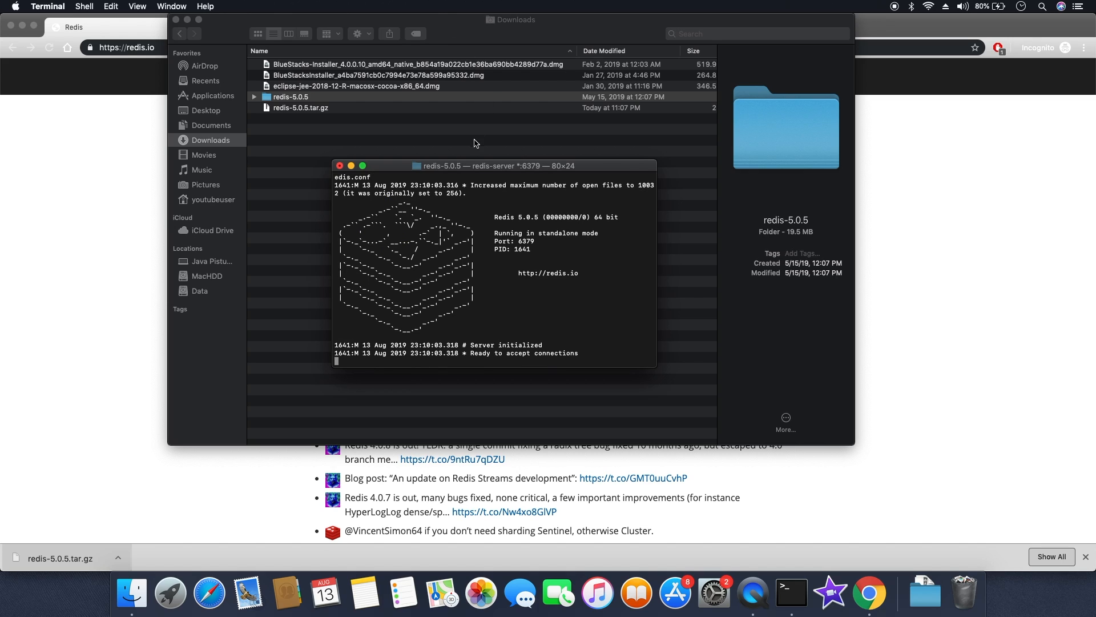
pyautogui.click(362, 166)
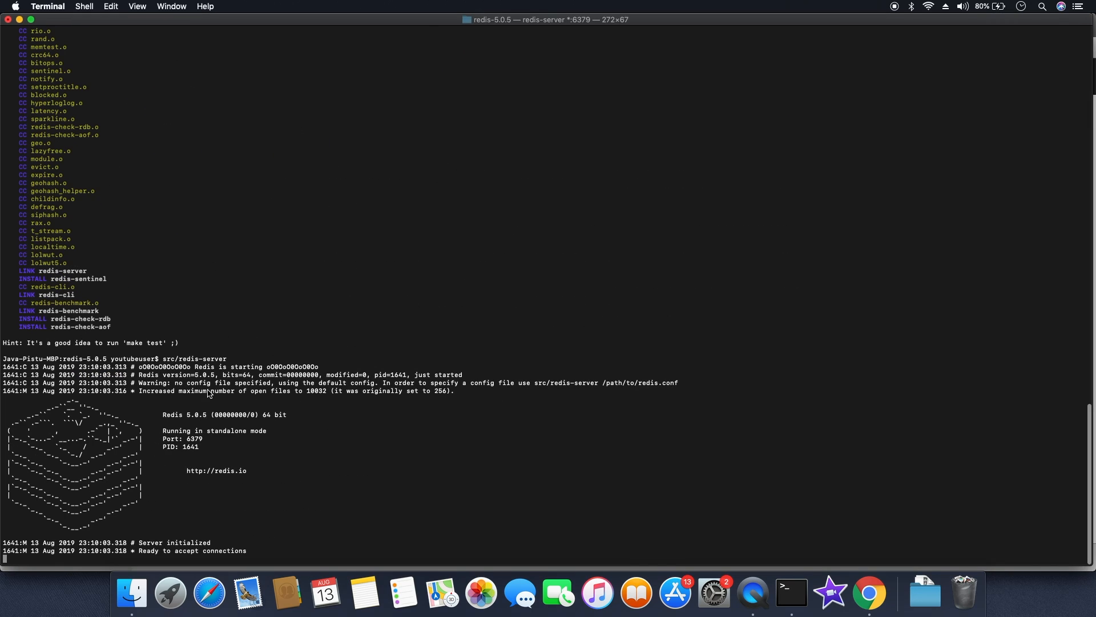
# Step: In a new Terminal tab, run src/redis-cli connected to 127.0.0.1:6379
pyautogui.click(84, 6)
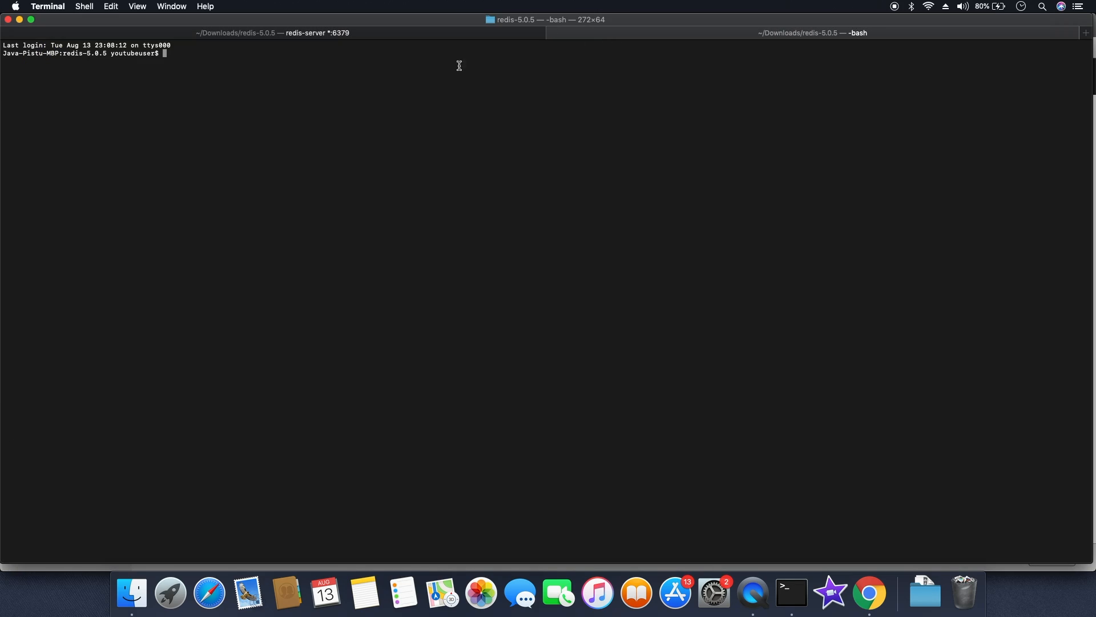
pyautogui.moveTo(211, 56)
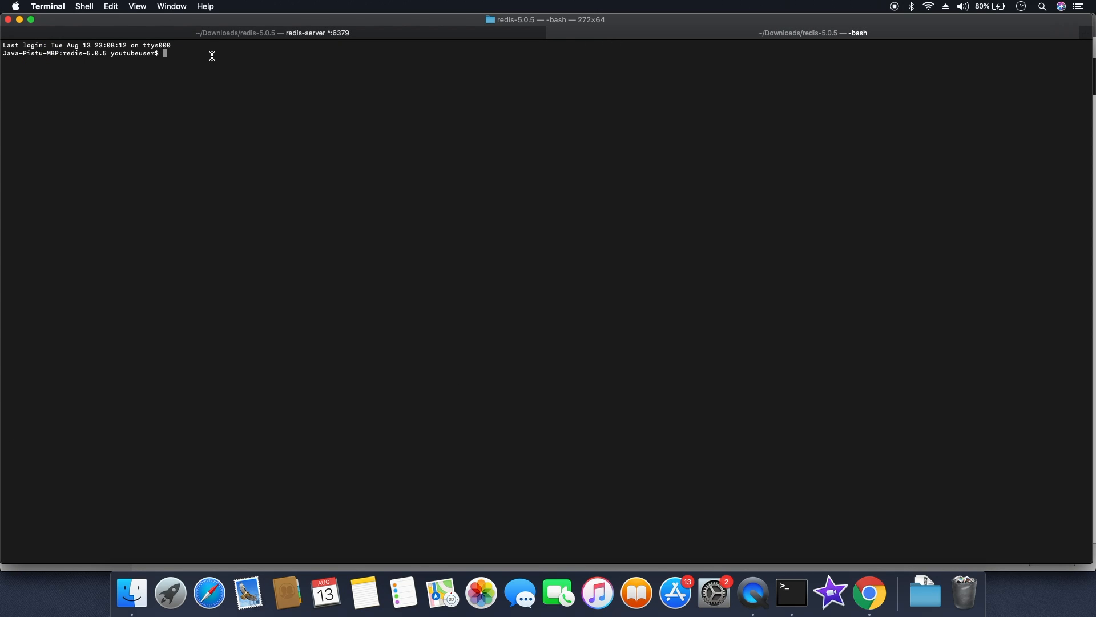
pyautogui.doubleClick(72, 53)
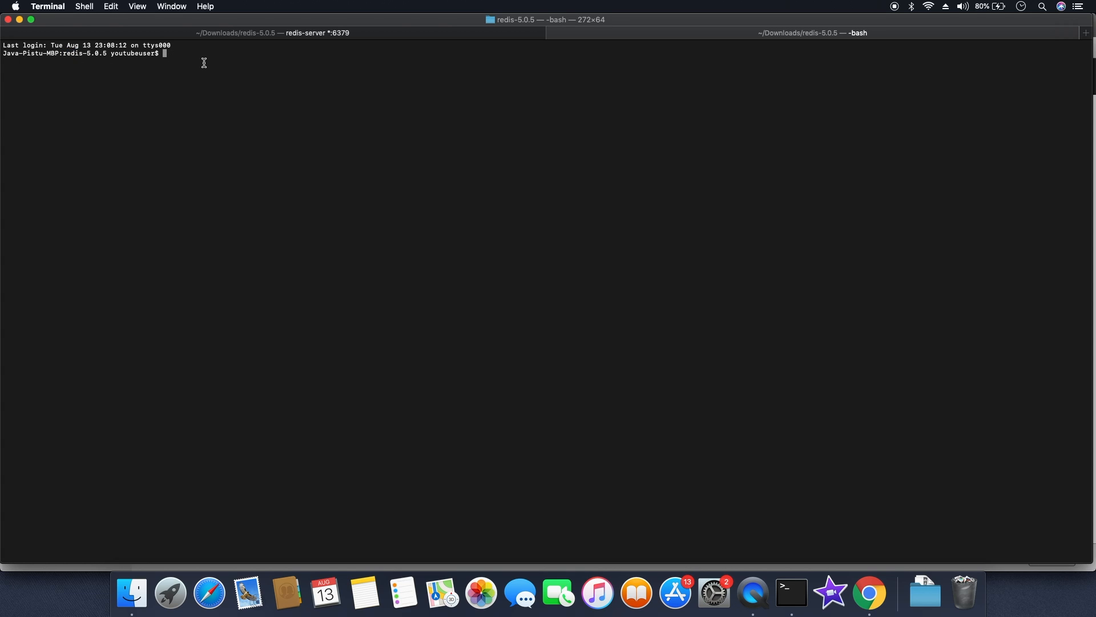
pyautogui.write('s')
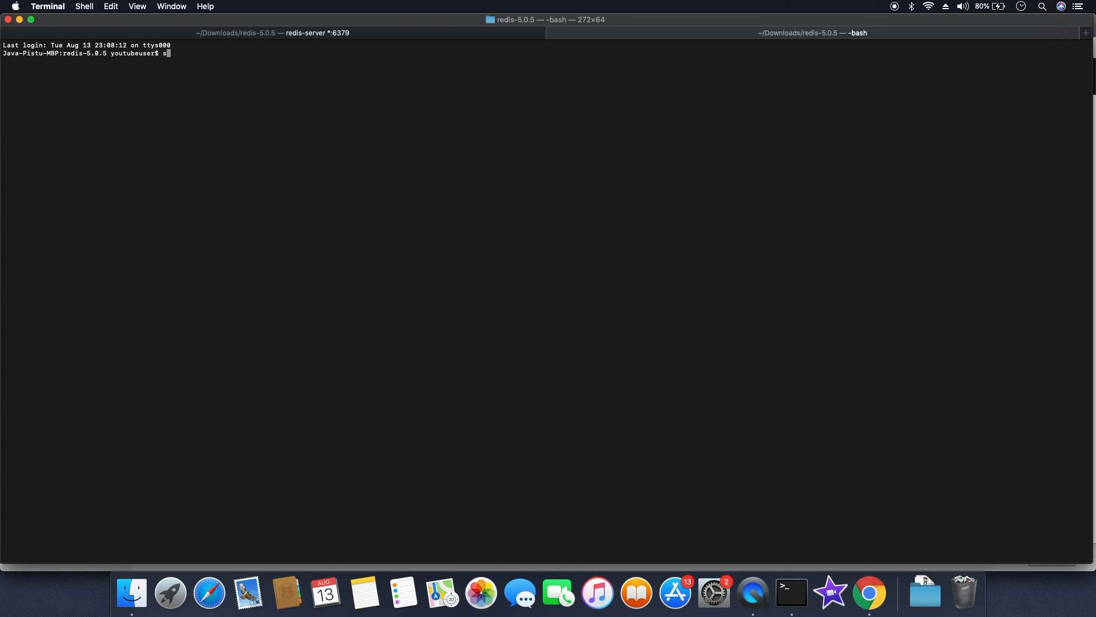
pyautogui.write('rc/red')
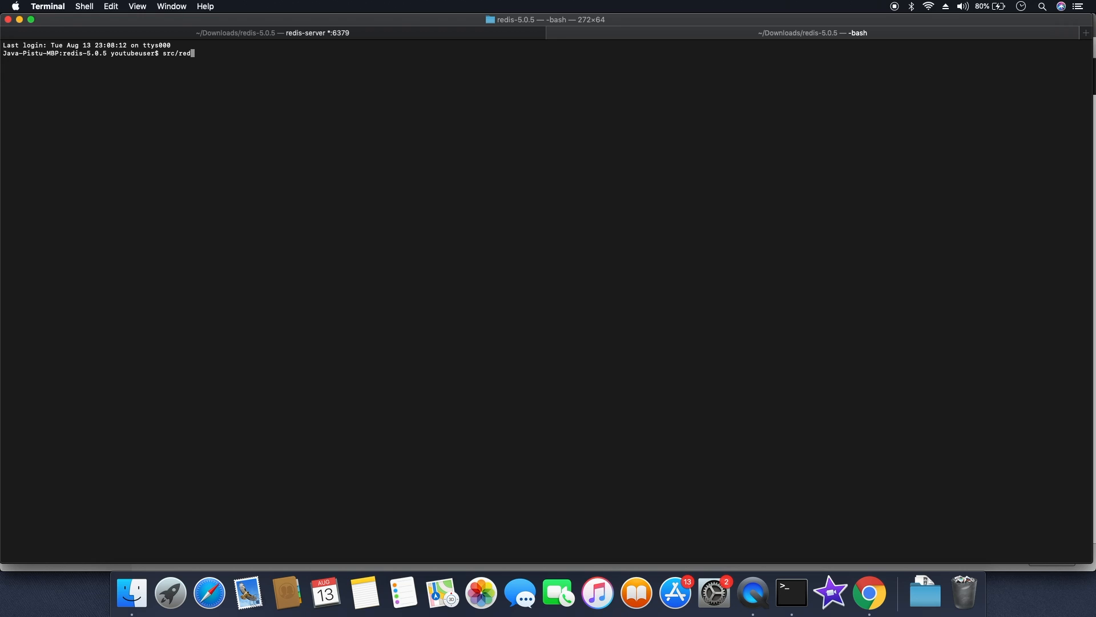
pyautogui.write('is-c')
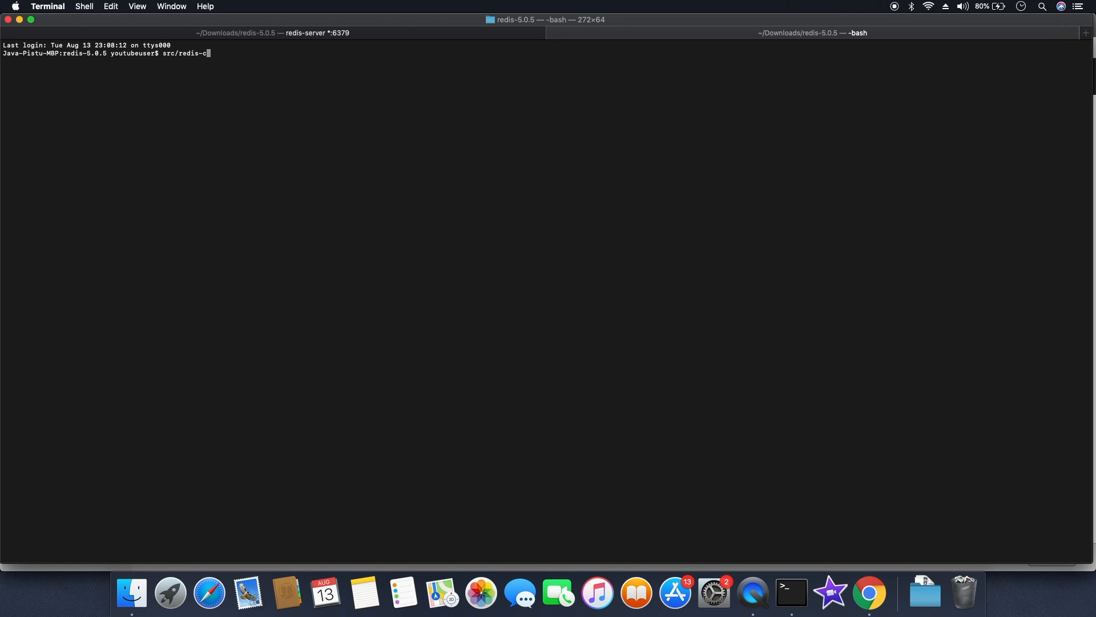
pyautogui.press('Return')
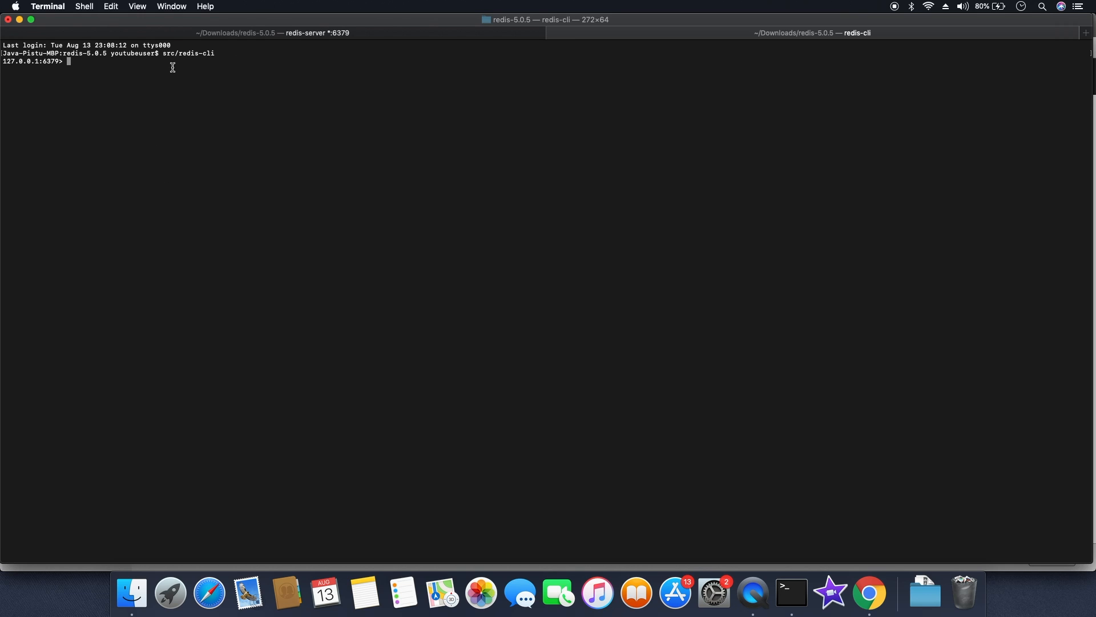
pyautogui.moveTo(93, 81)
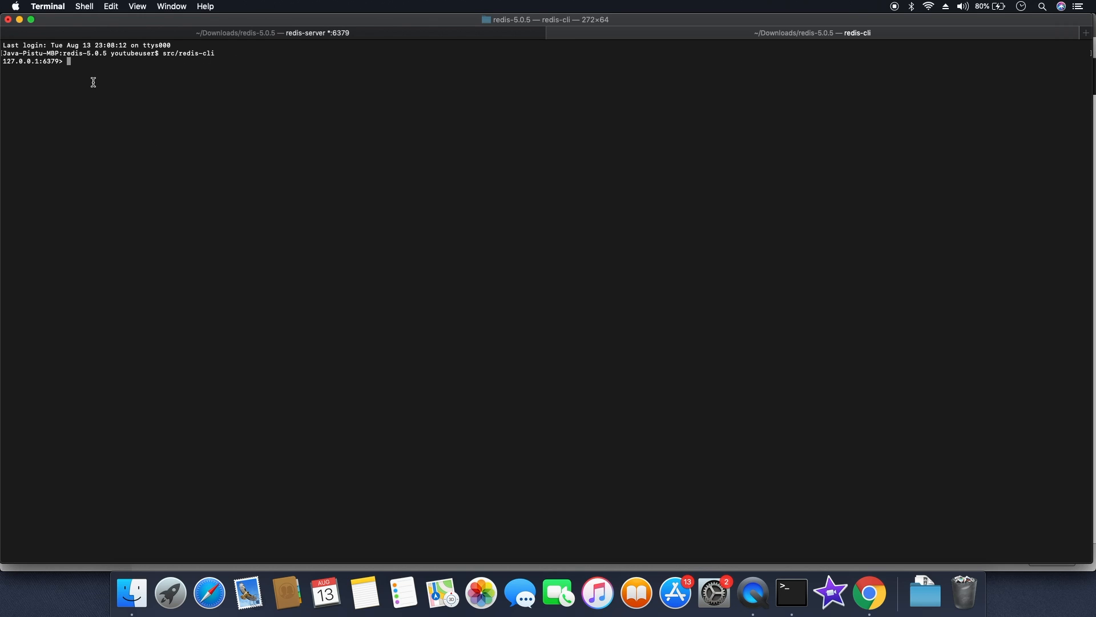
pyautogui.moveTo(51, 66)
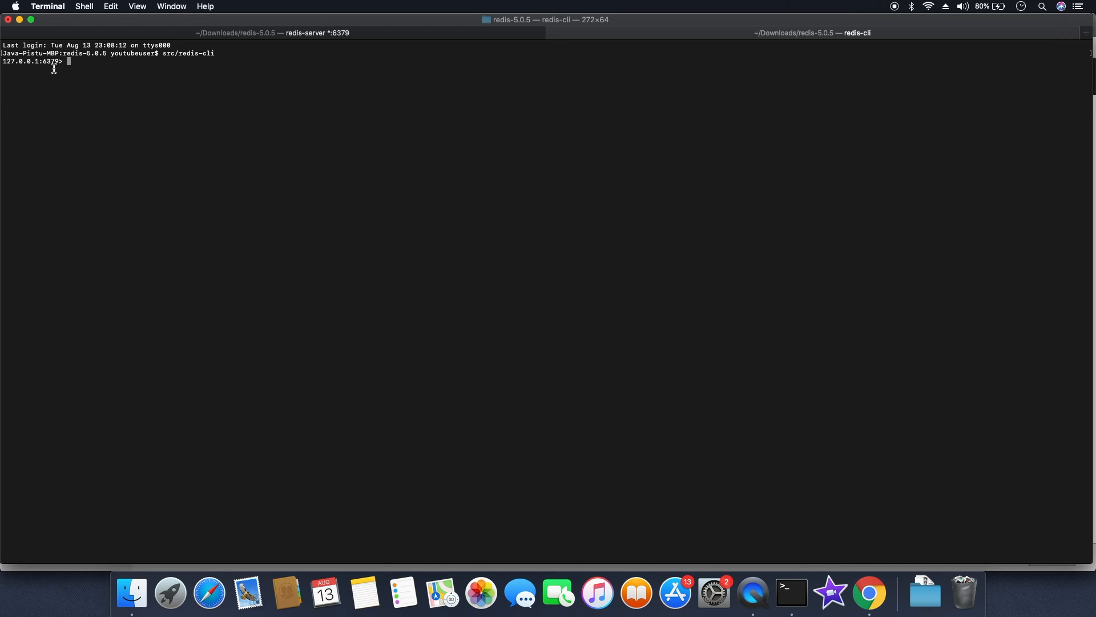
pyautogui.moveTo(166, 119)
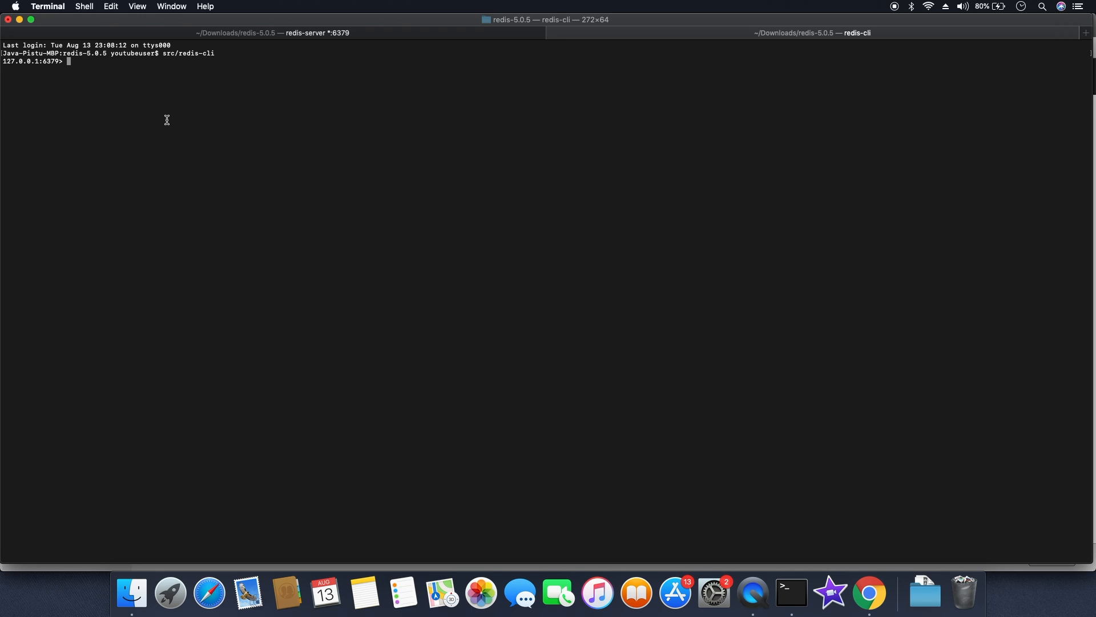
# Step: Send ping from redis-cli and get PONG back
pyautogui.write('ping')
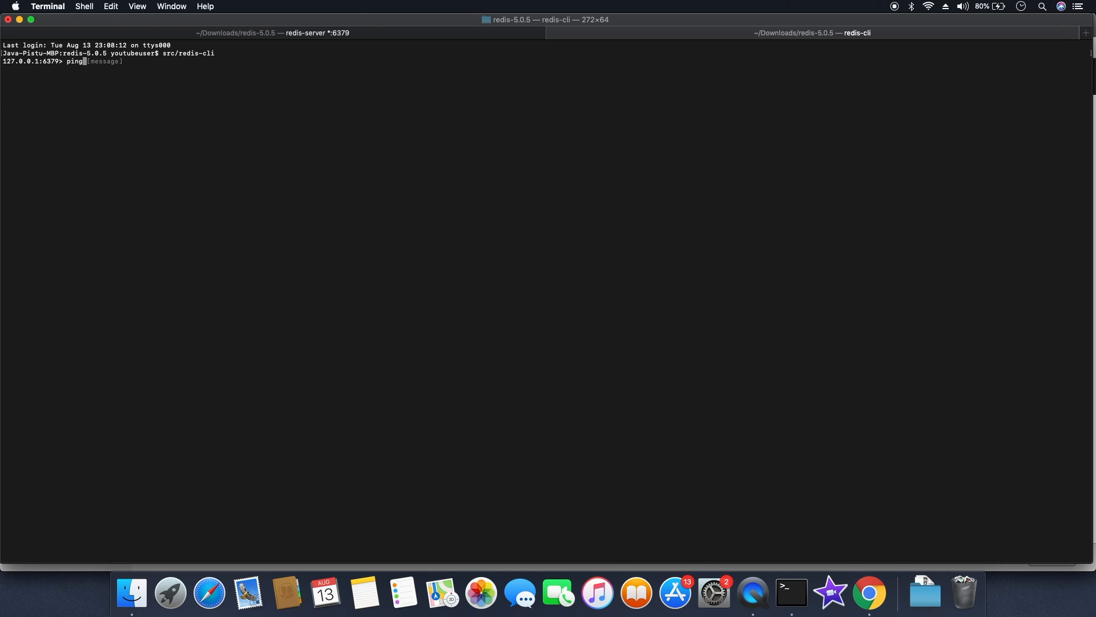
pyautogui.press('Return')
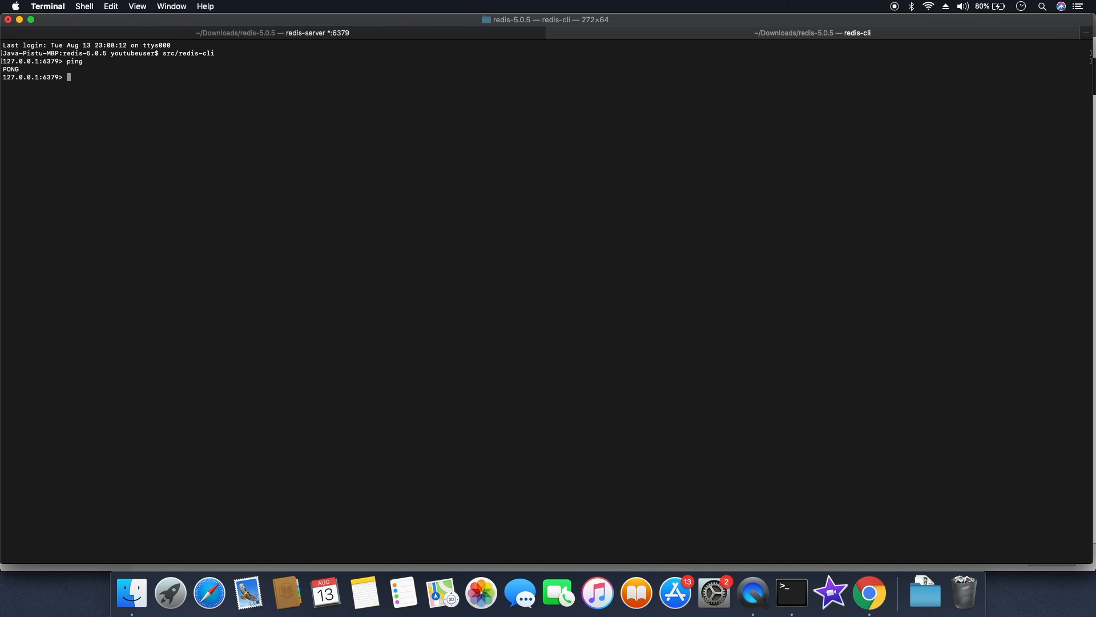
pyautogui.write('hse')
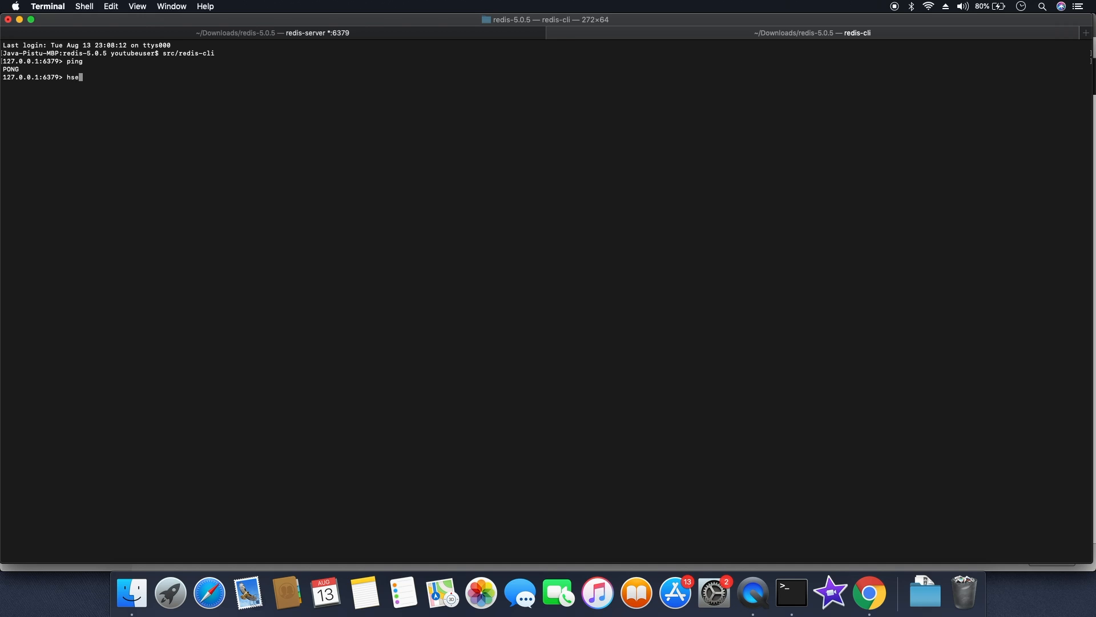
# Step: Store hello in field1 of the hash key with hset hash field1 hello
pyautogui.write('t')
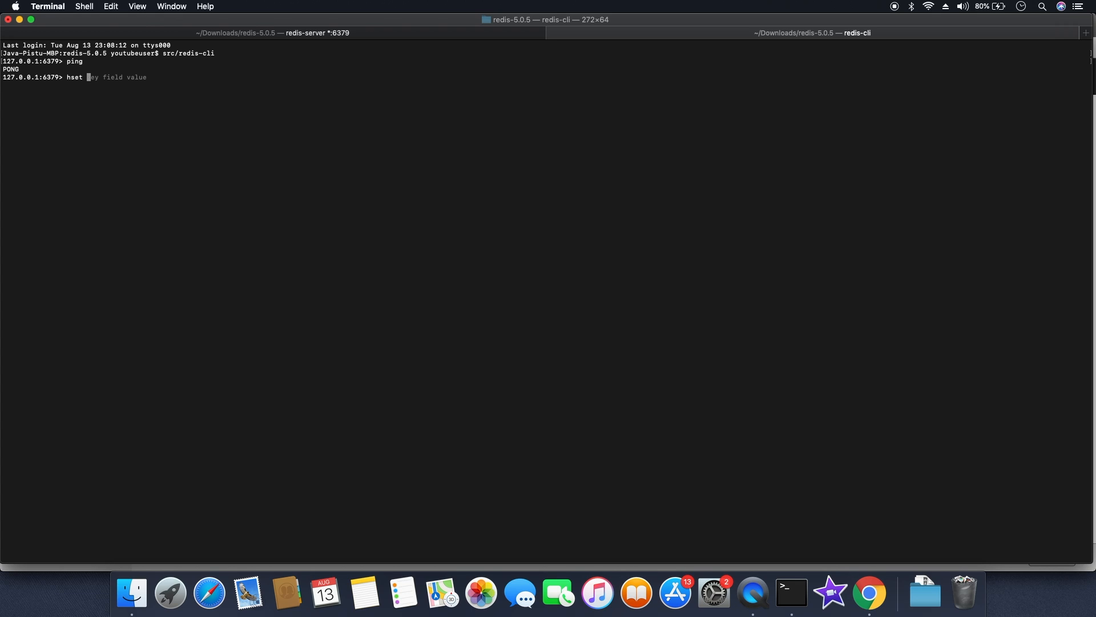
pyautogui.write('has')
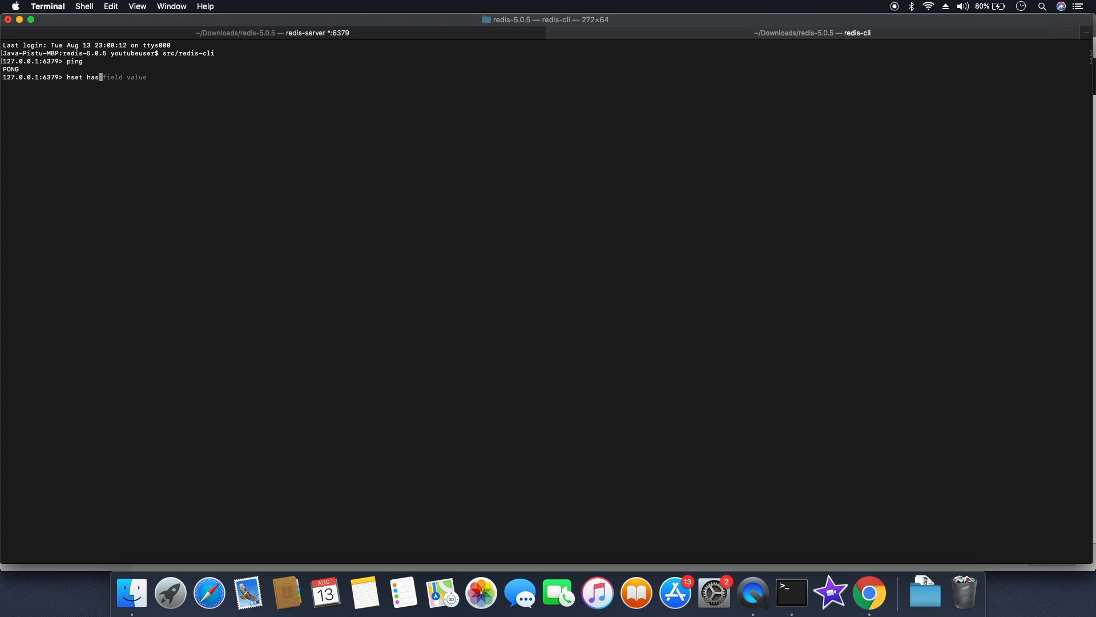
pyautogui.write('hash f')
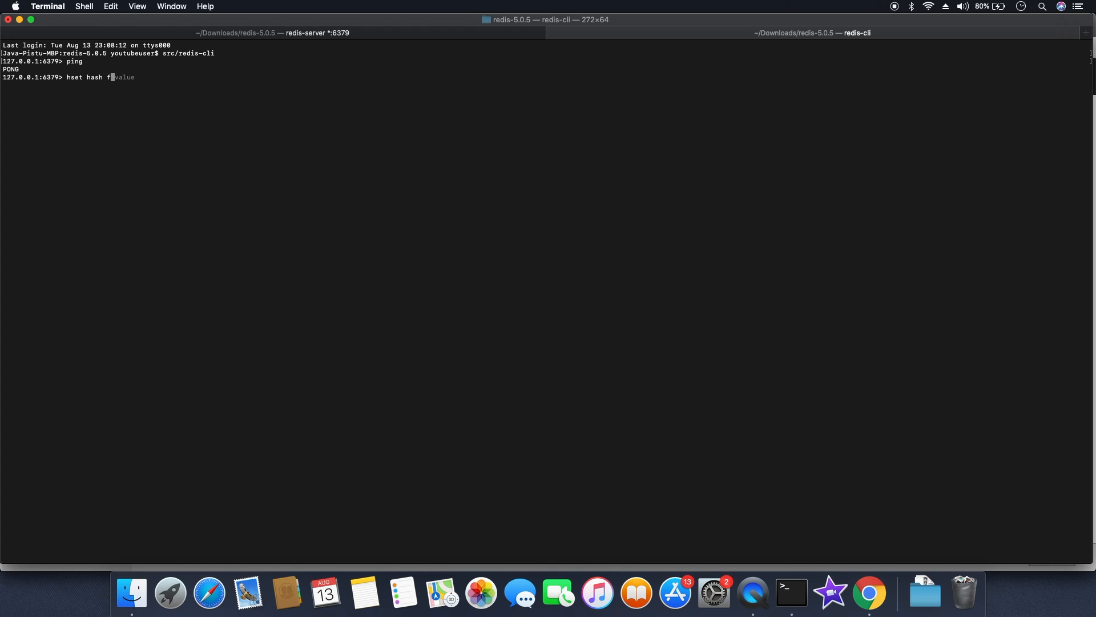
pyautogui.write('ield1')
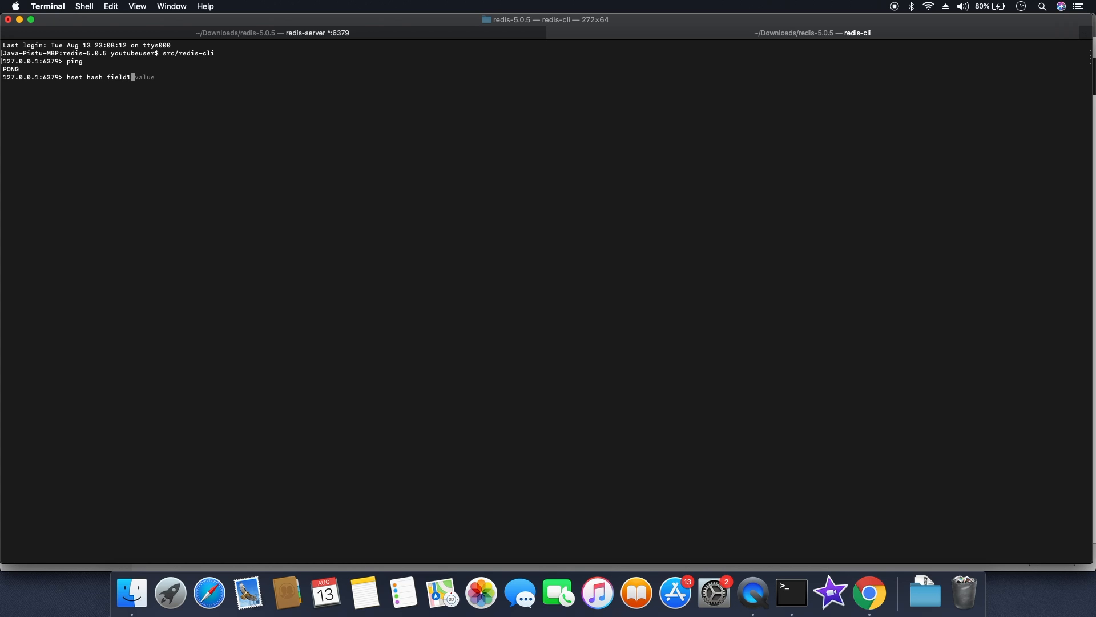
pyautogui.write('hel')
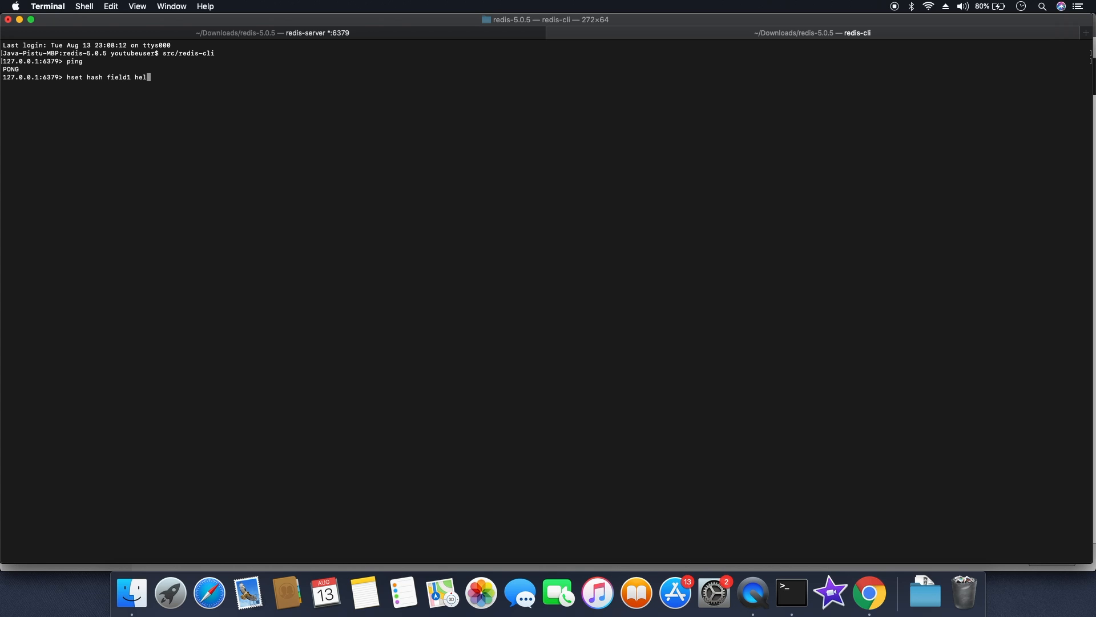
pyautogui.press('Return')
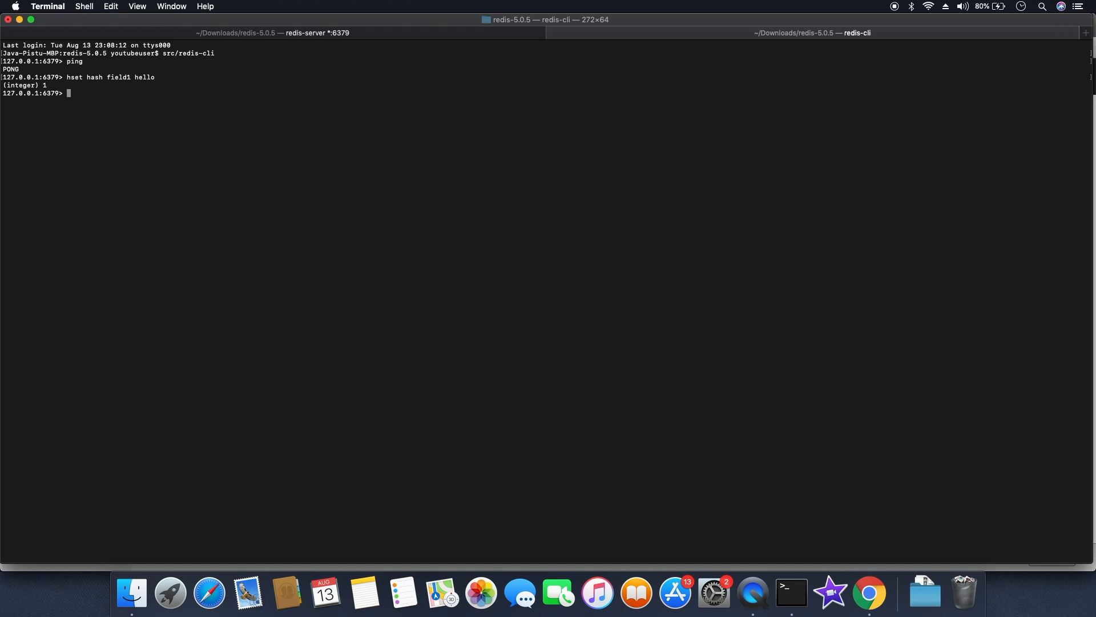
# Step: Read the value back with hget hash field1, returning "hello"
pyautogui.write('hget key field')
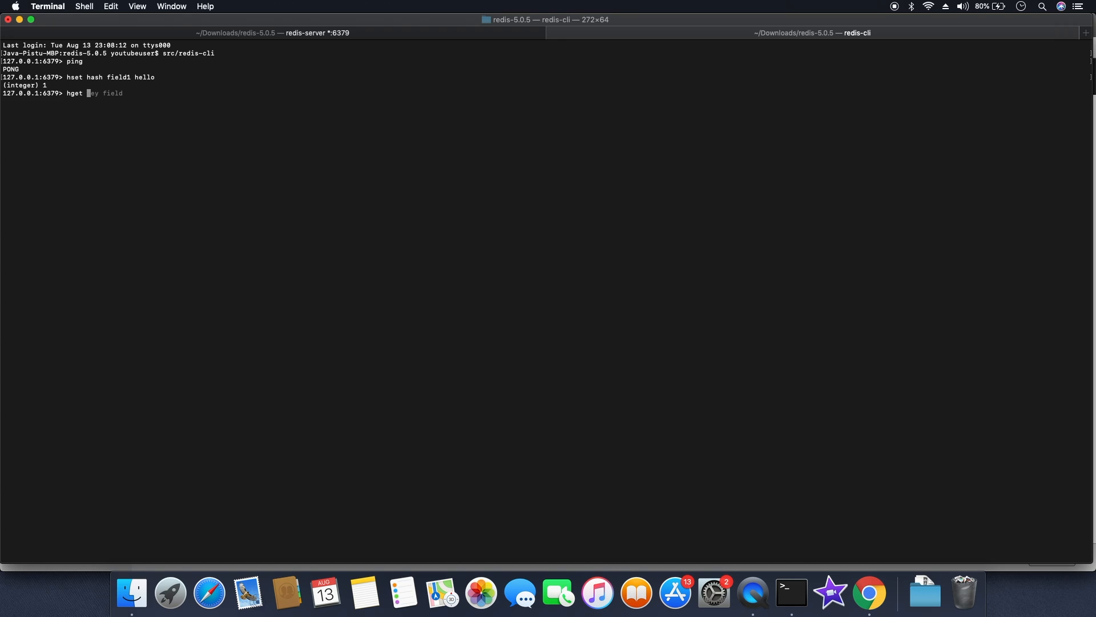
pyautogui.write('has')
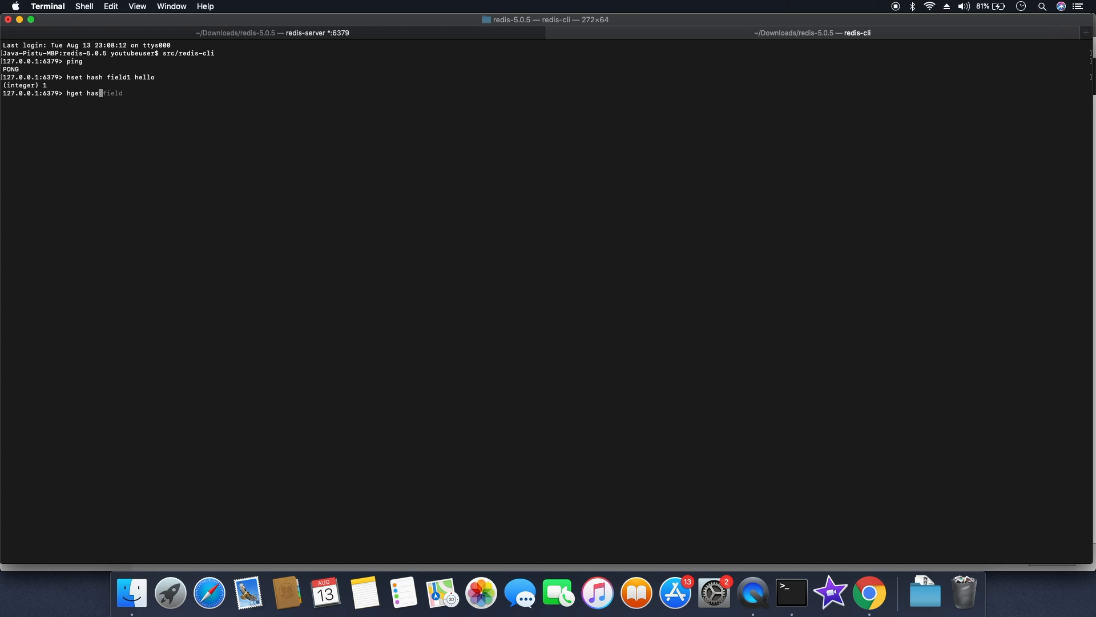
pyautogui.write('h field')
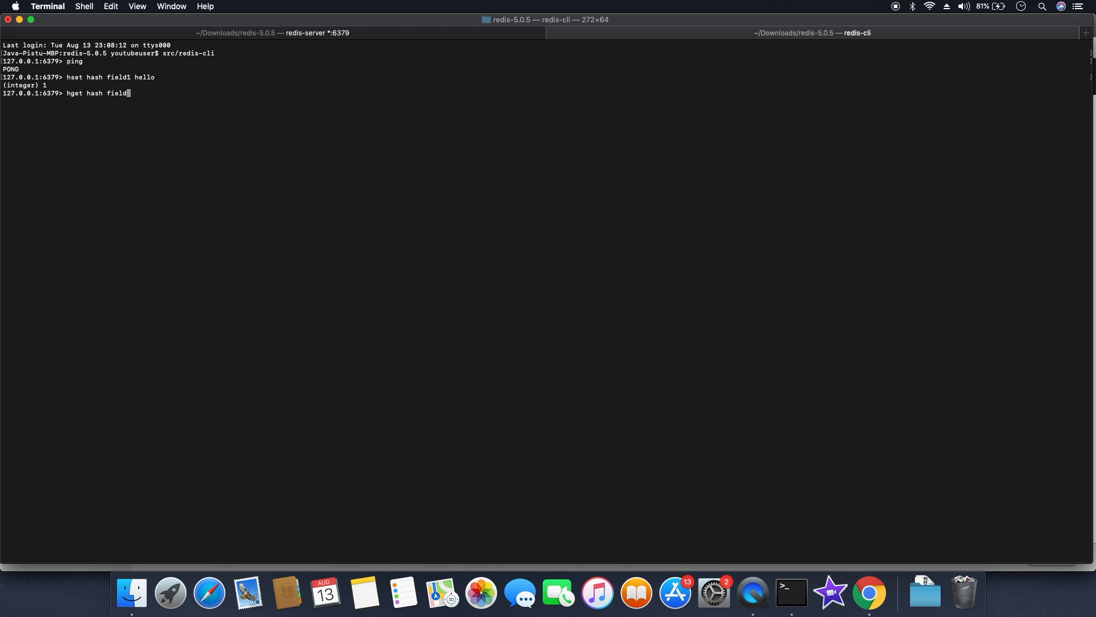
pyautogui.press('Return')
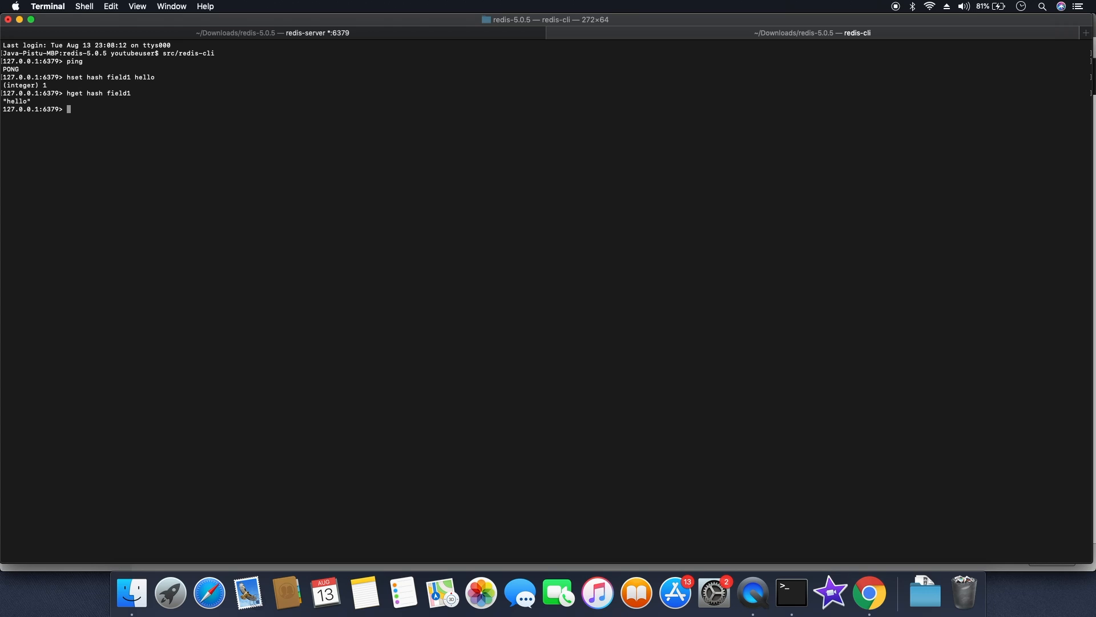
pyautogui.write('sh')
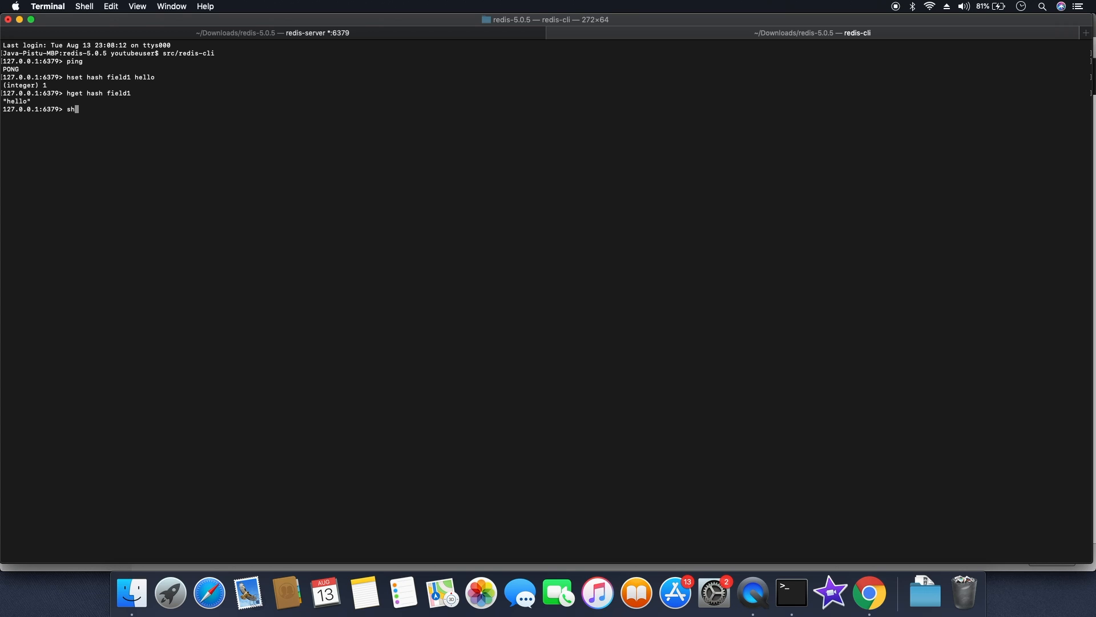
# Step: Run shutdown SAVE so the server saves and the client shows not connected
pyautogui.write('utdo')
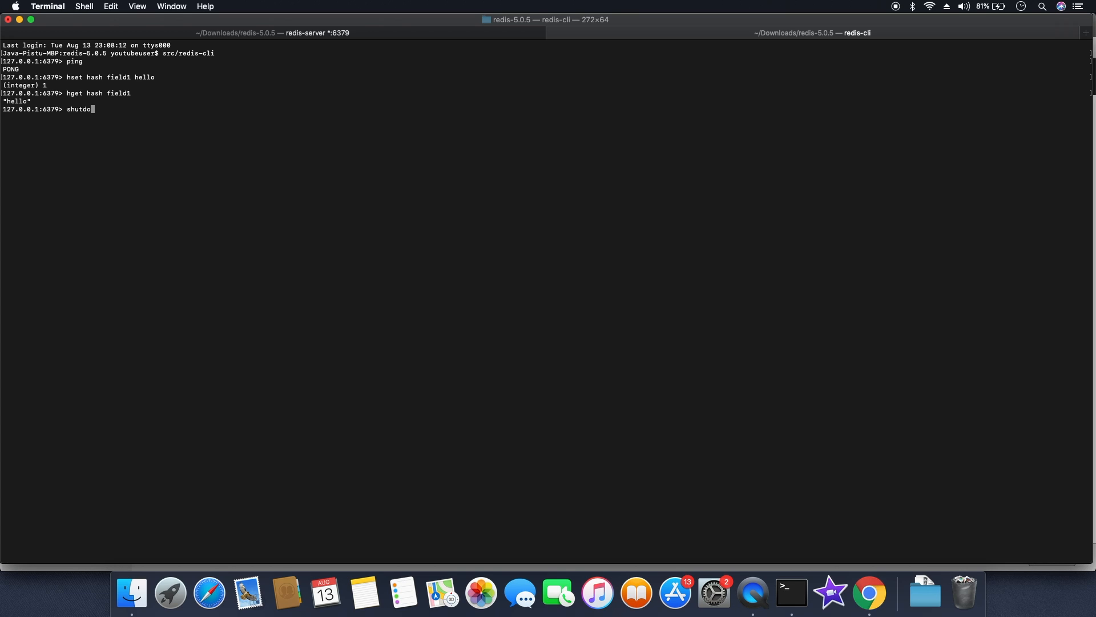
pyautogui.write('wn')
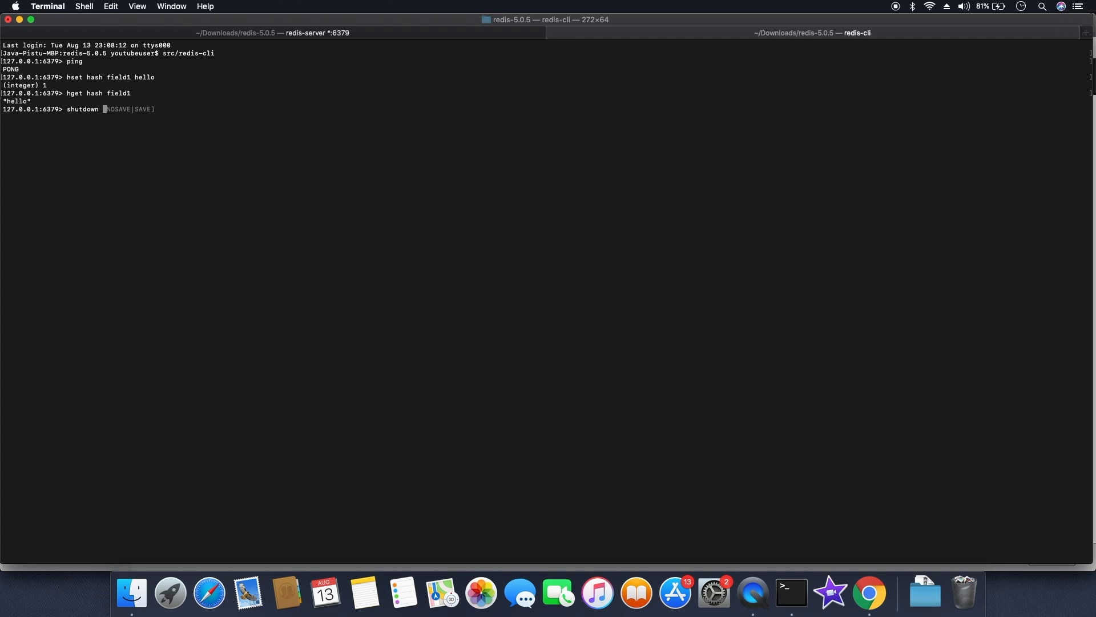
pyautogui.write('SAVE')
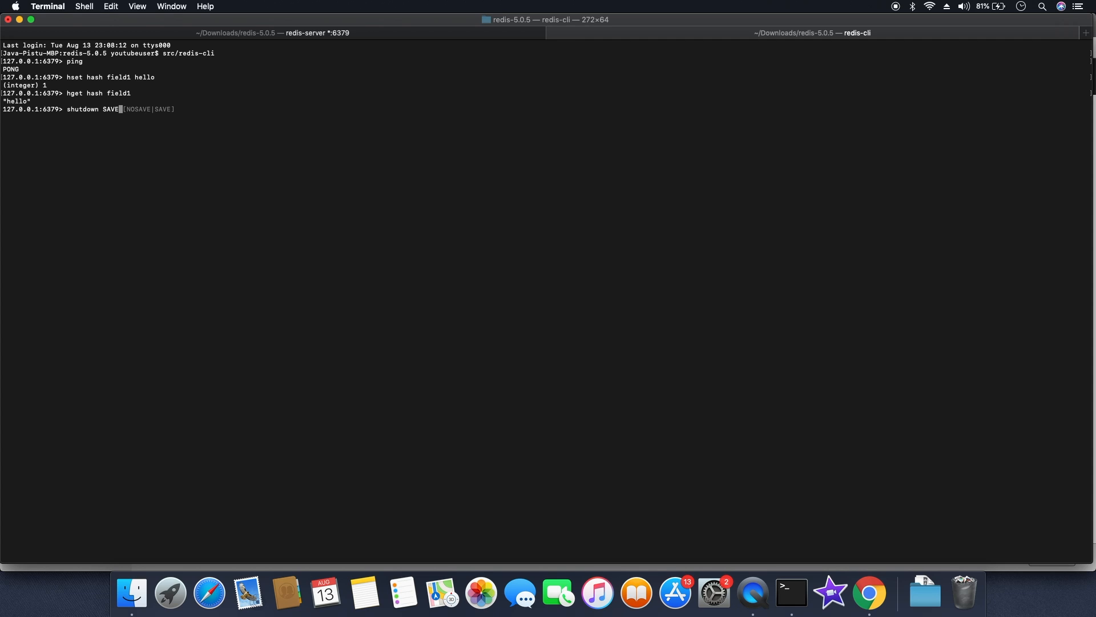
pyautogui.press('Return')
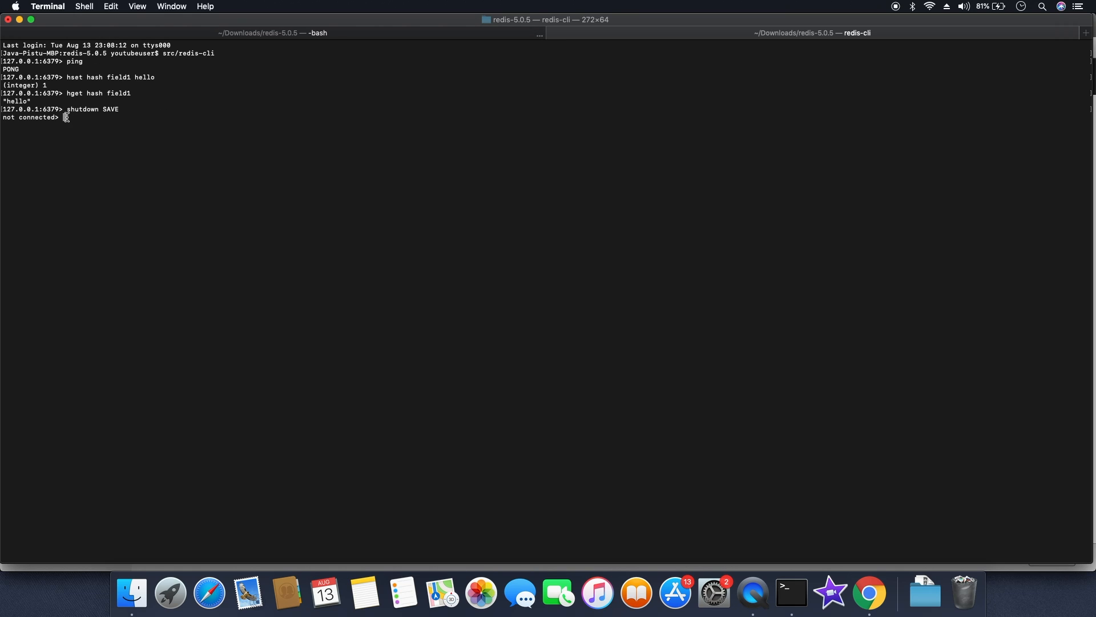
# Step: View the redis-server tab's log showing the DB saved on disk and Redis exiting
pyautogui.click(272, 33)
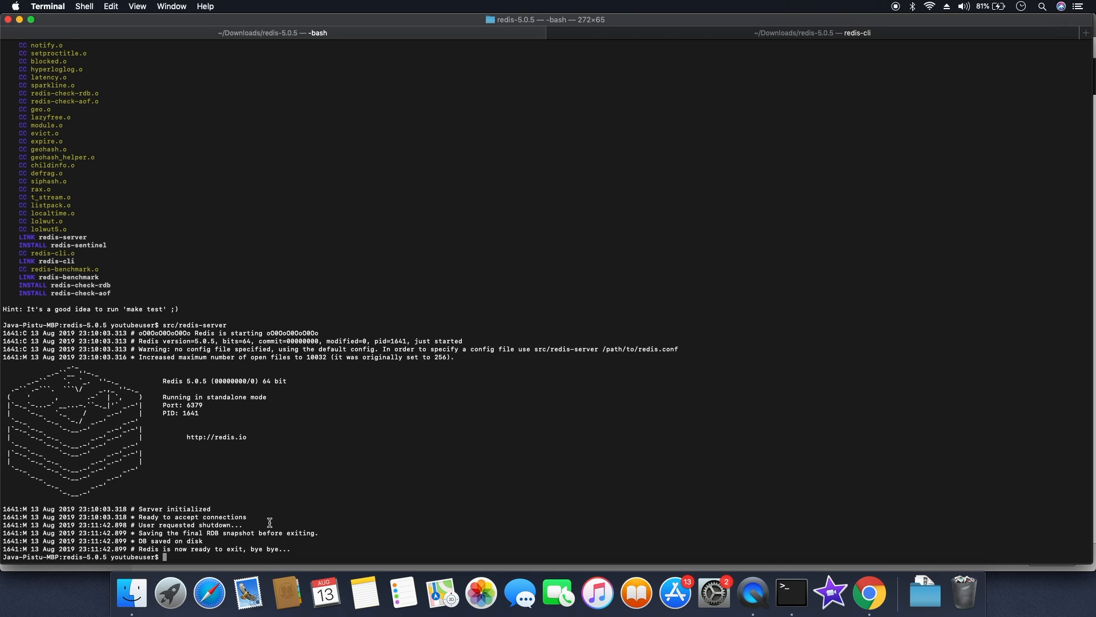
pyautogui.moveTo(207, 554)
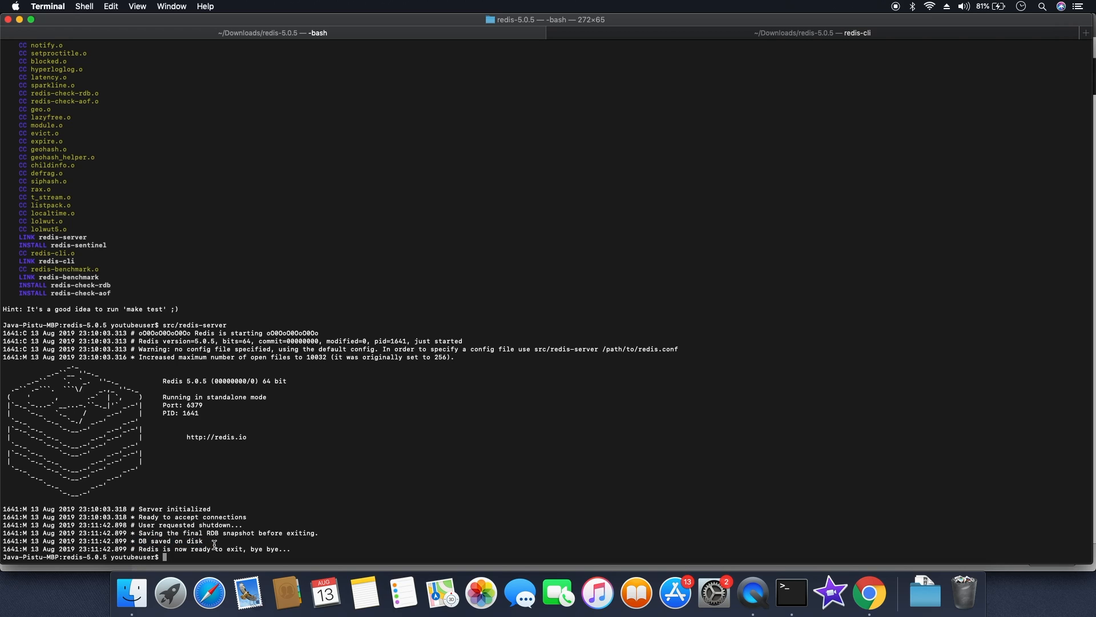
pyautogui.moveTo(301, 553)
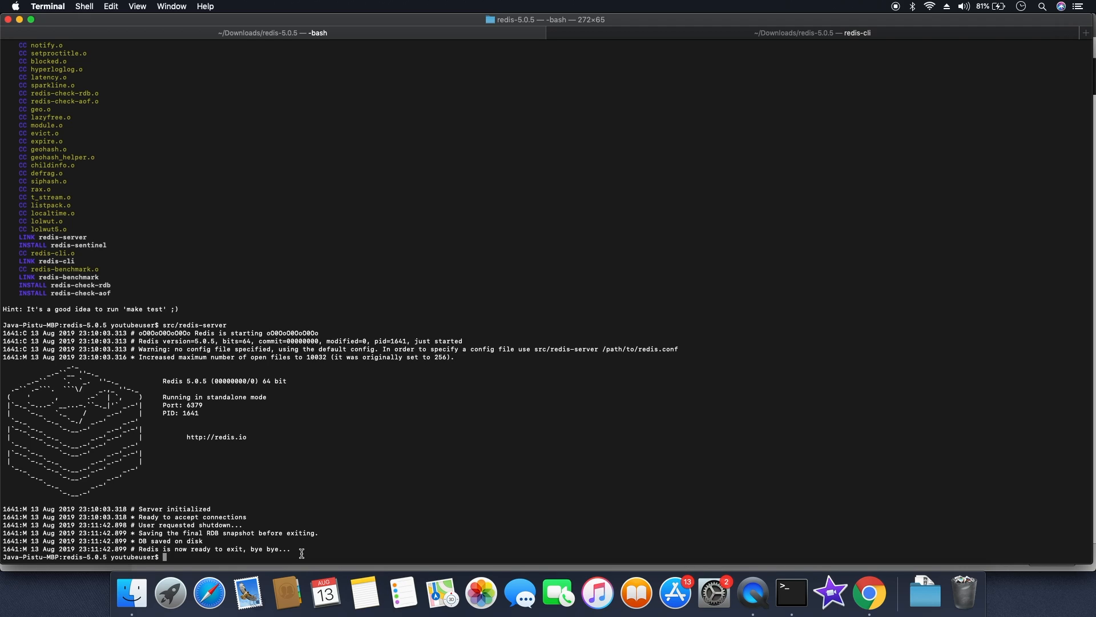
pyautogui.moveTo(383, 436)
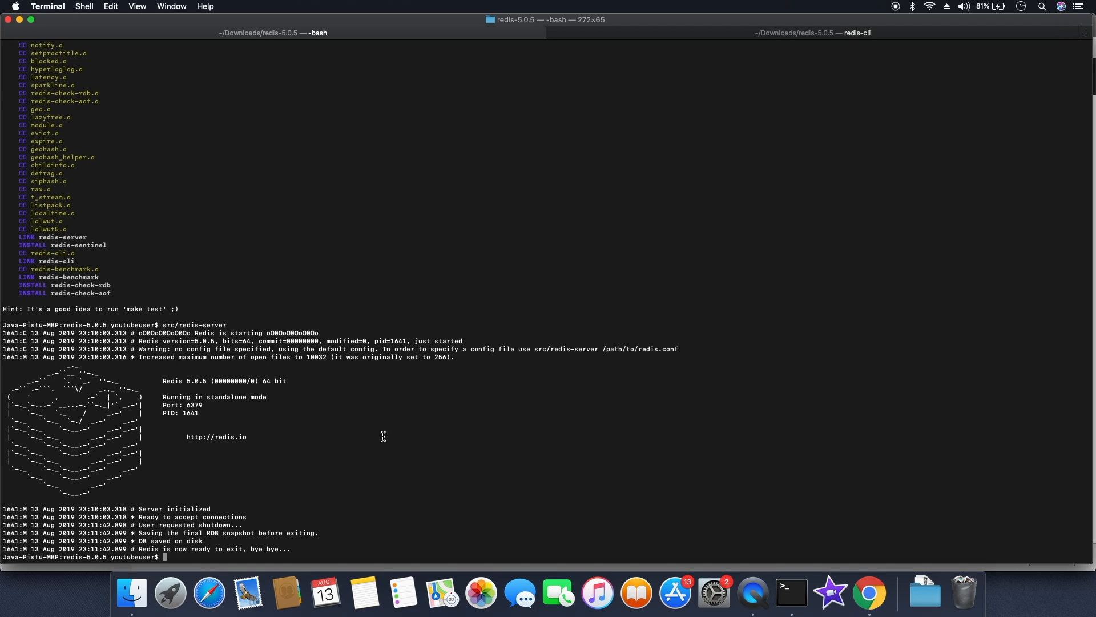
pyautogui.moveTo(381, 432)
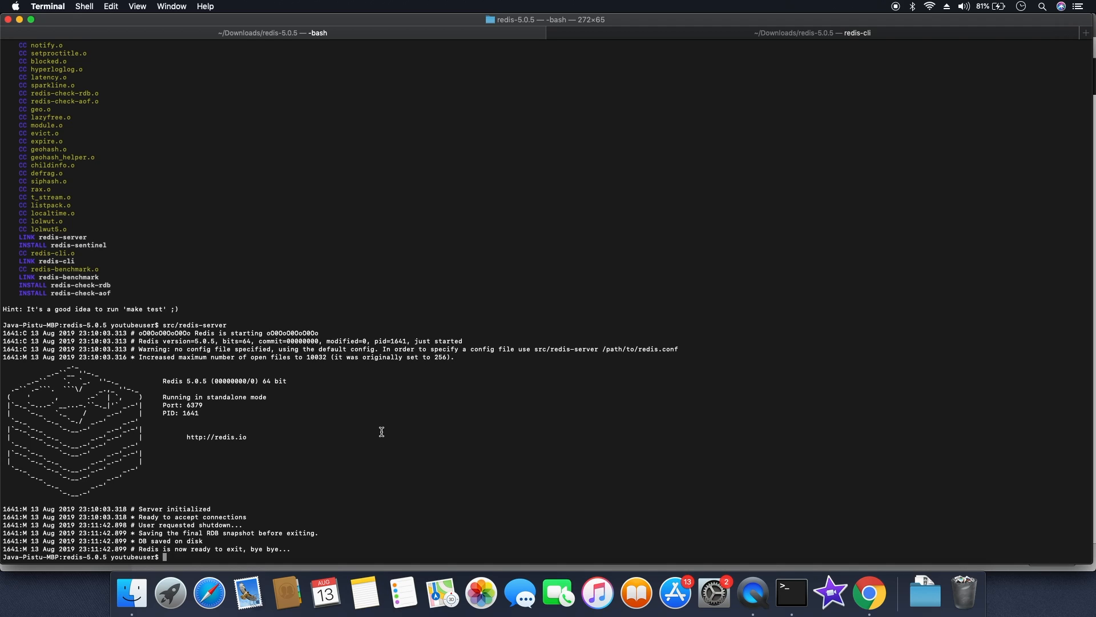
pyautogui.moveTo(848, 4)
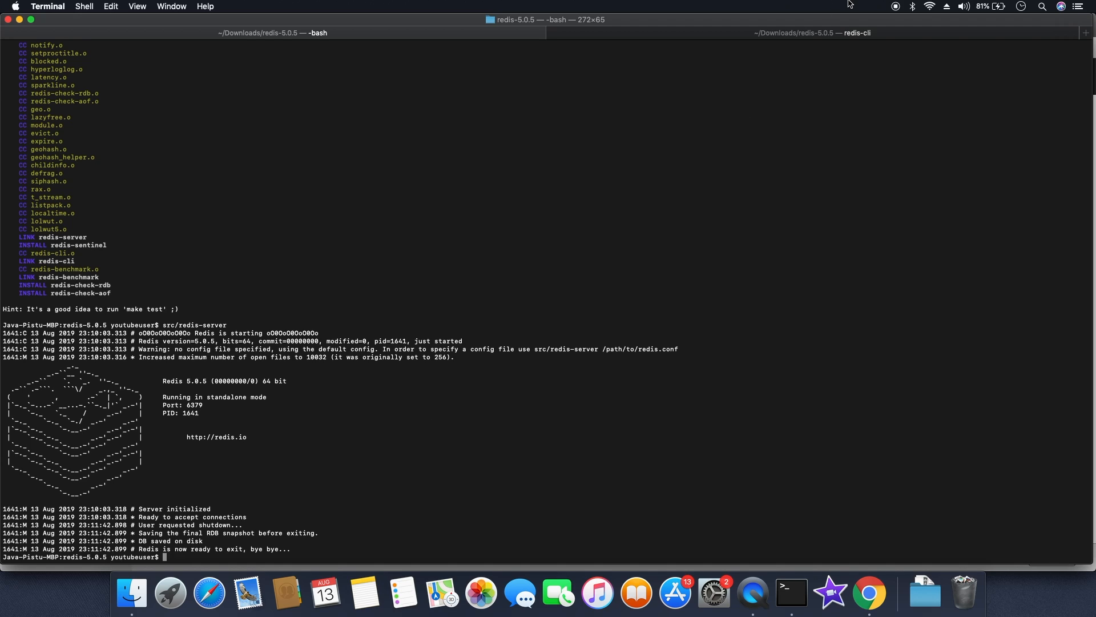